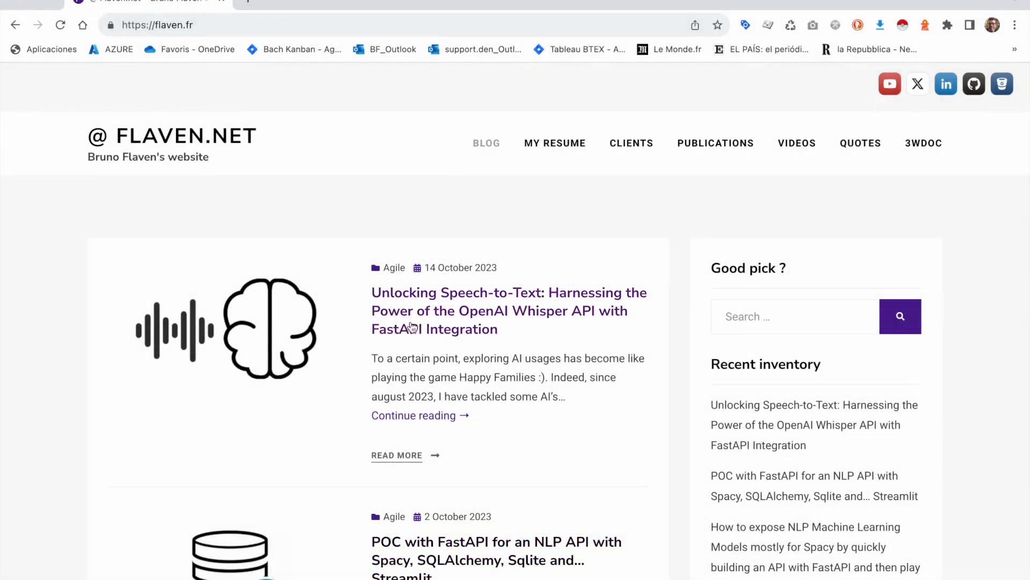
{"action": "mouse_move", "coordinate": [473, 296]}
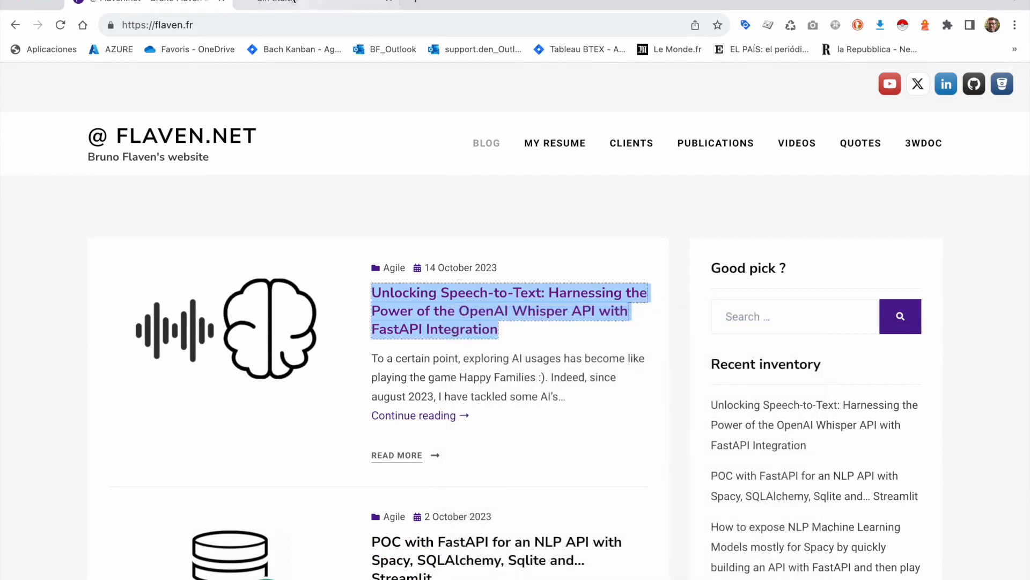
Open the 'Unlocking Speech-to-Text' Whisper/FastAPI article on flaven.fr and switch apps.
{"action": "left_click", "coordinate": [508, 311]}
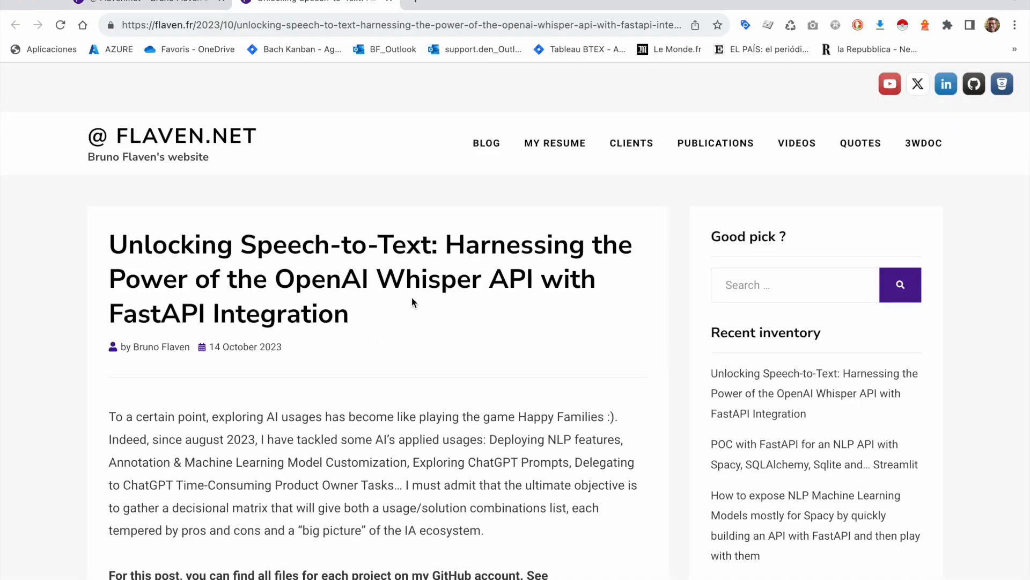
{"action": "key", "text": "Cmd+Tab"}
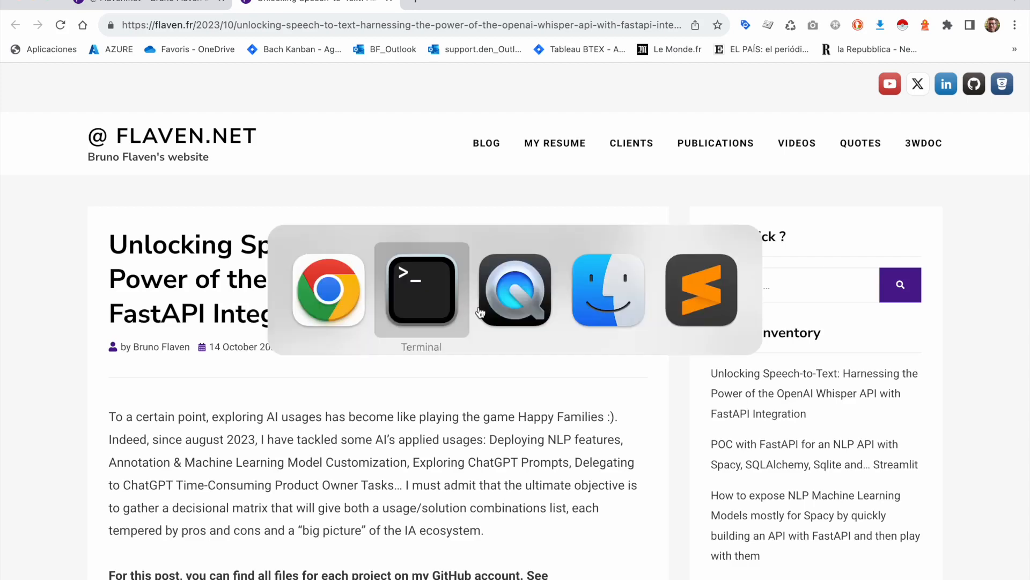
Bring up video_walkthrough_ai_openai_whisper.diff notes in Sublime Text and review them.
{"action": "left_click", "coordinate": [701, 290]}
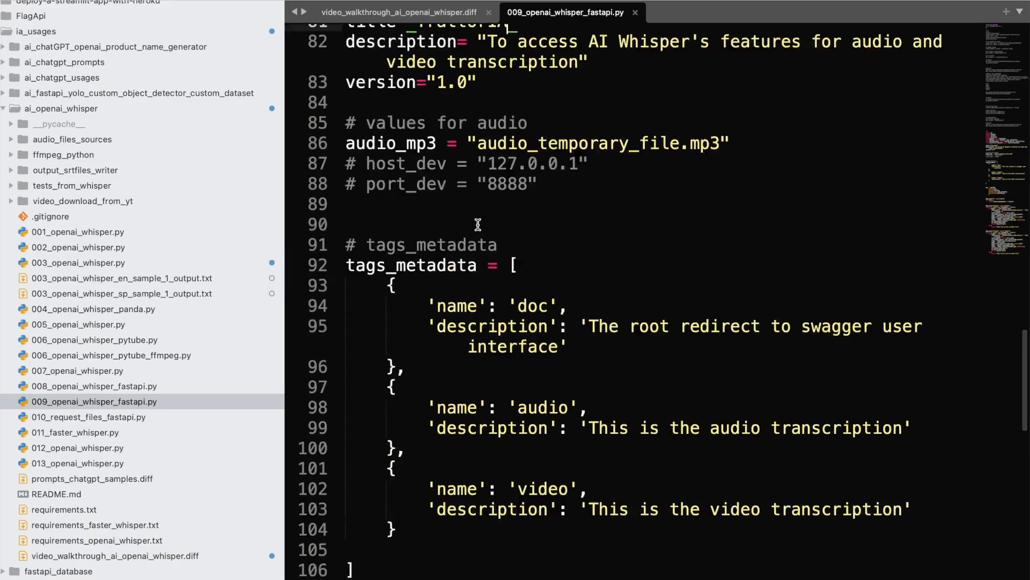
{"action": "left_click", "coordinate": [403, 12]}
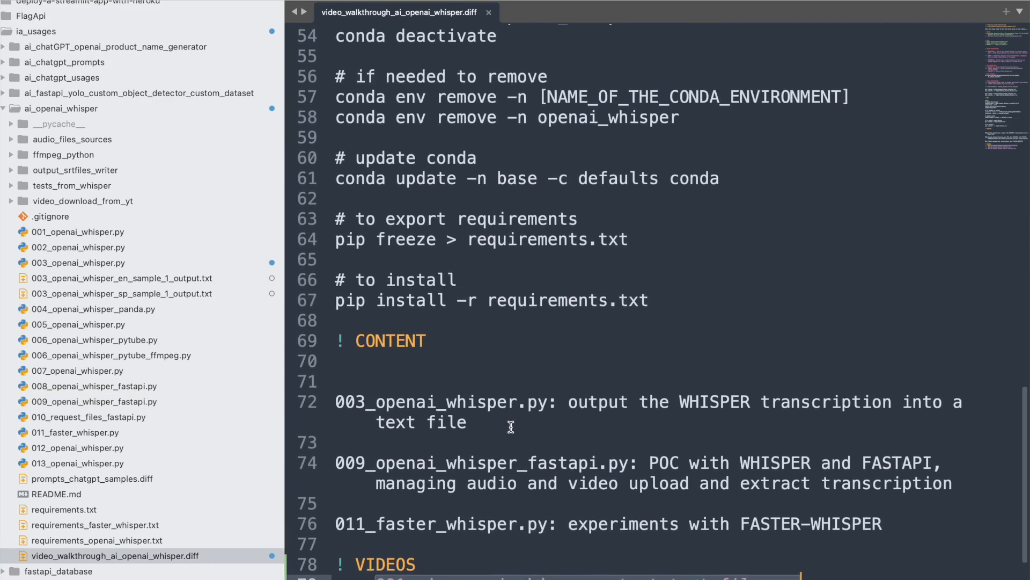
{"action": "mouse_move", "coordinate": [387, 410]}
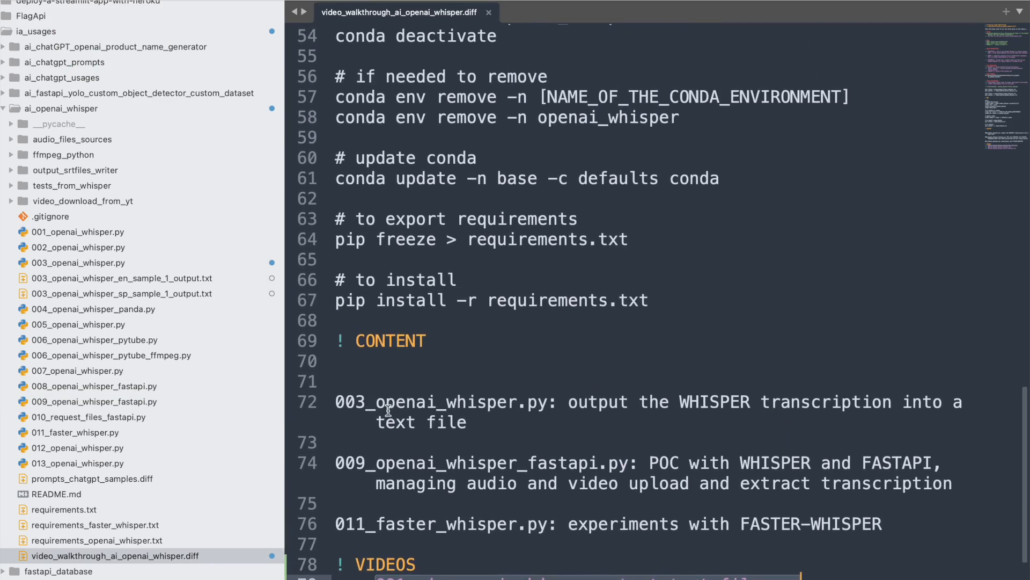
{"action": "mouse_move", "coordinate": [762, 419]}
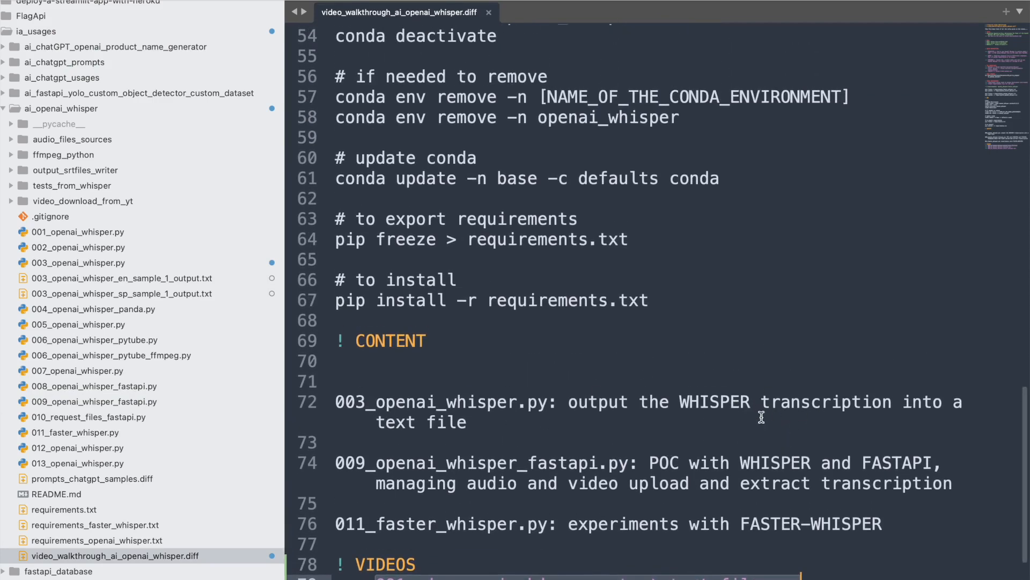
{"action": "scroll", "scroll_direction": "down", "scroll_amount": 3}
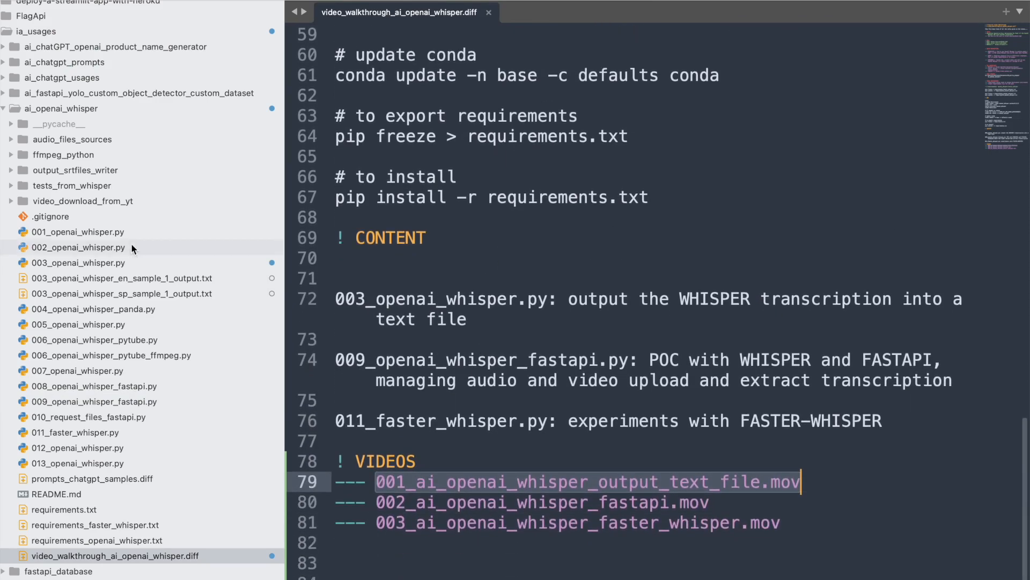
{"action": "mouse_move", "coordinate": [56, 395]}
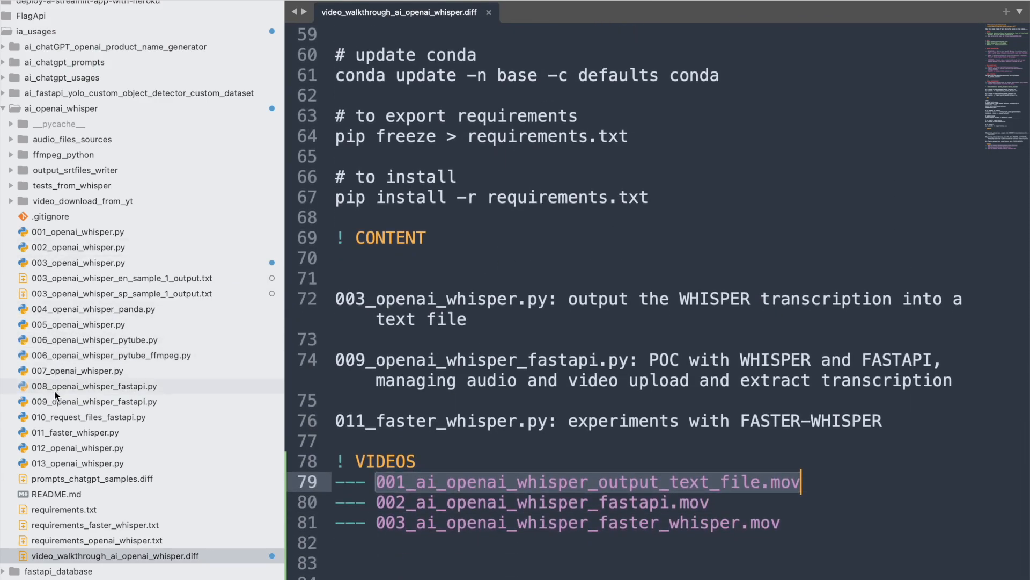
Open 009_openai_whisper_fastapi.py, return to the notes and select the cd path to ai_openai_whisper.
{"action": "left_click", "coordinate": [90, 402]}
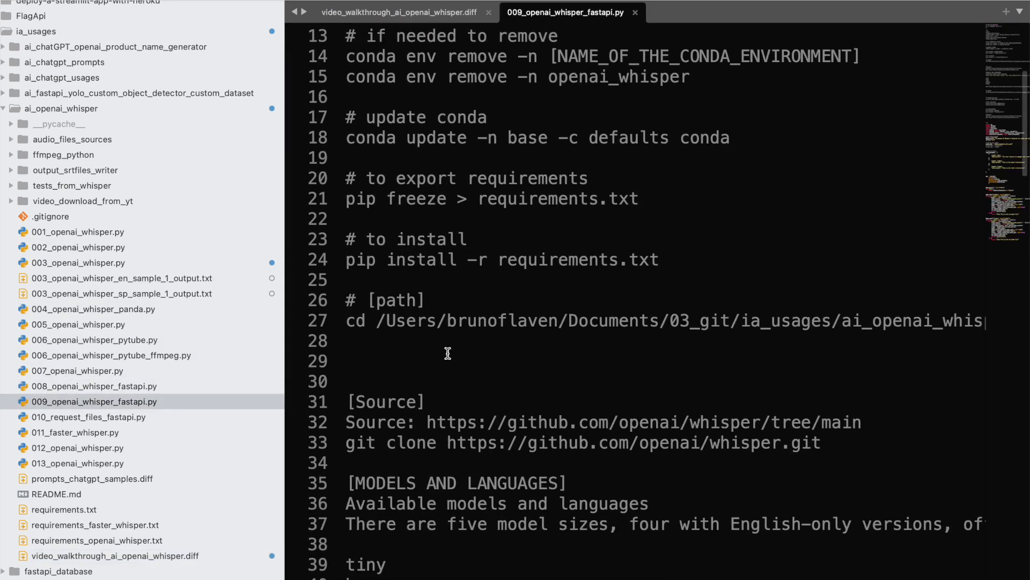
{"action": "left_click", "coordinate": [398, 12]}
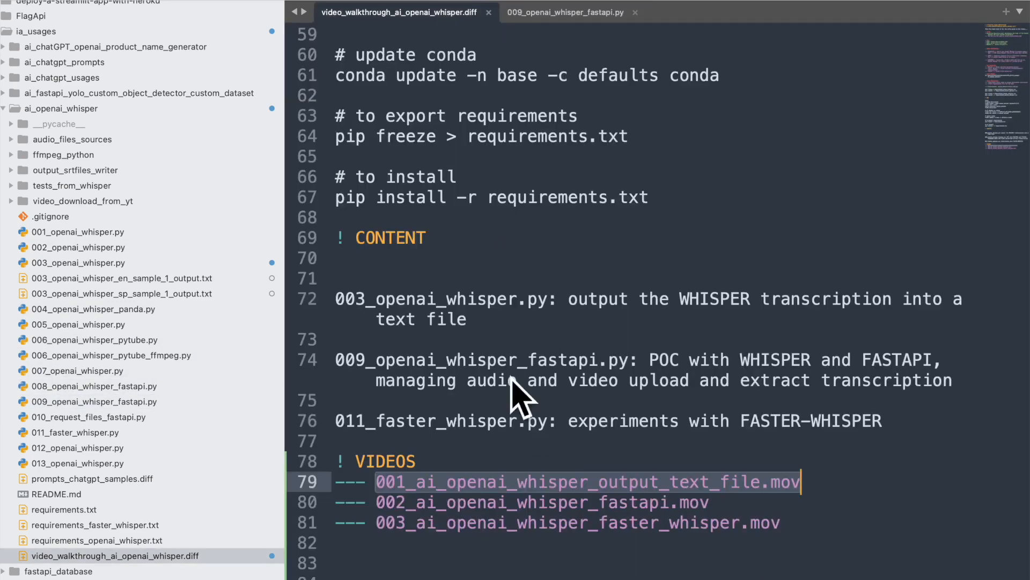
{"action": "mouse_move", "coordinate": [751, 349]}
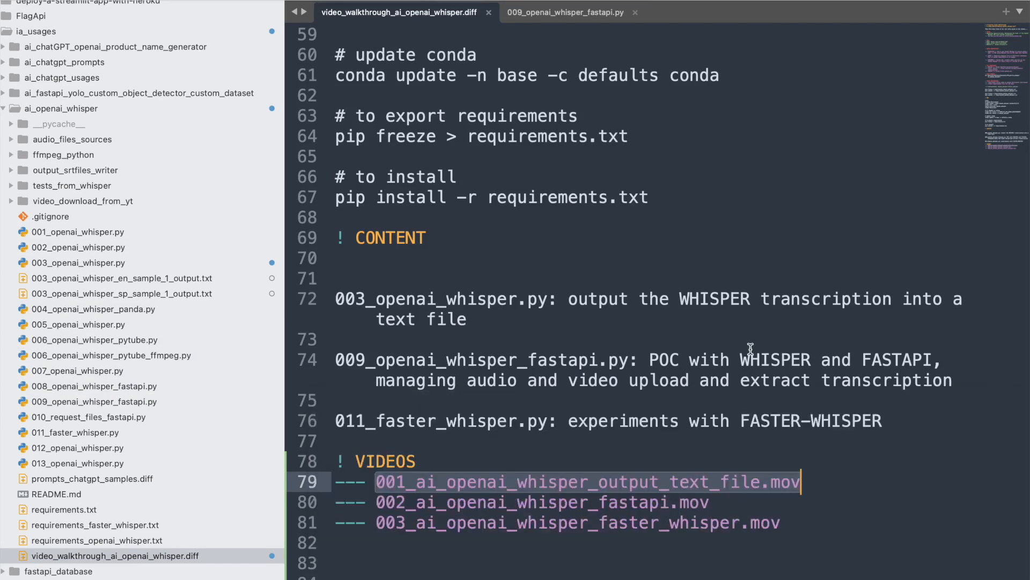
{"action": "mouse_move", "coordinate": [590, 366]}
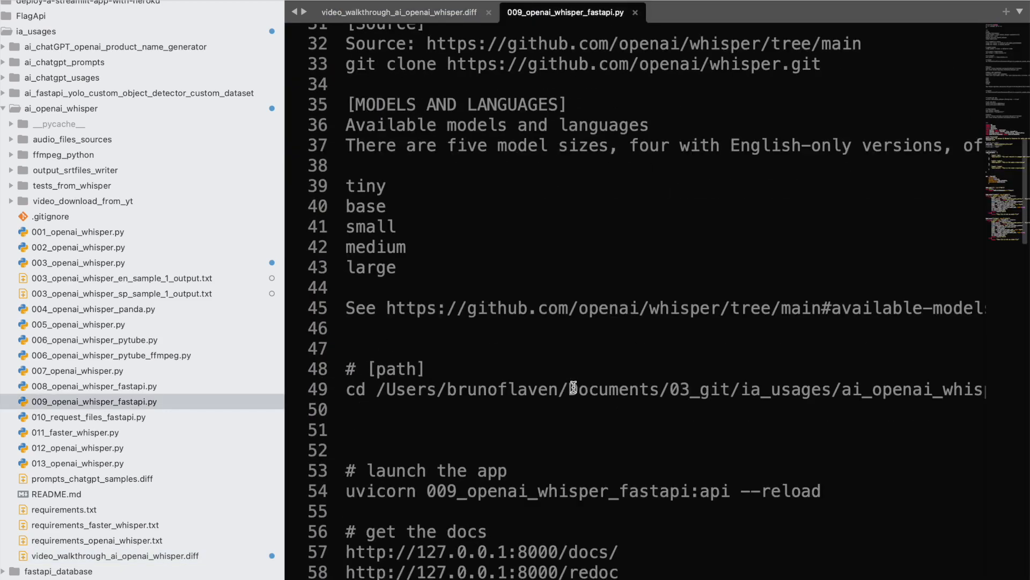
{"action": "left_click", "coordinate": [427, 383]}
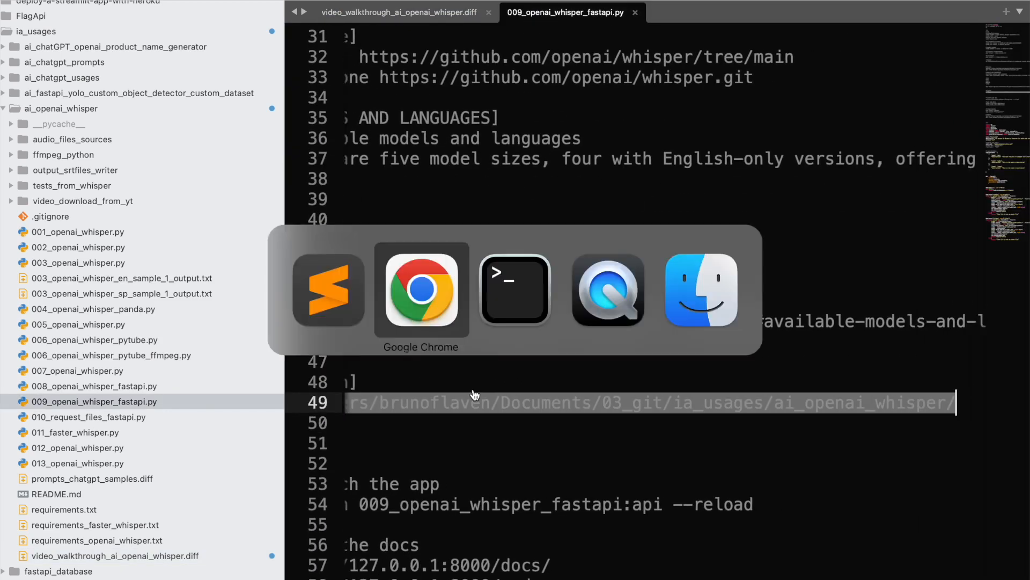
Switch to Terminal to run the cd command into the ai_openai_whisper folder.
{"action": "left_click", "coordinate": [515, 289]}
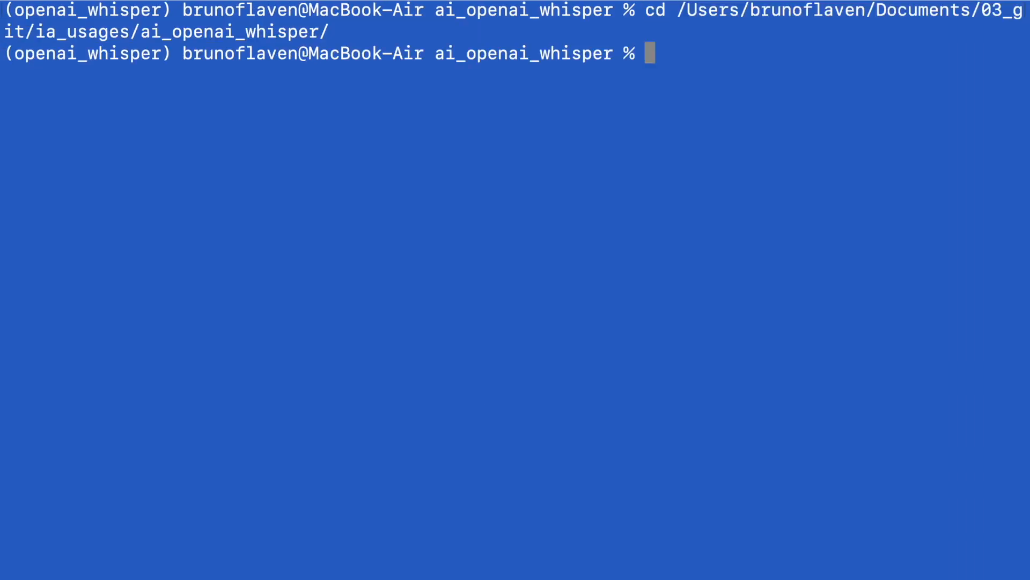
{"action": "mouse_move", "coordinate": [520, 389]}
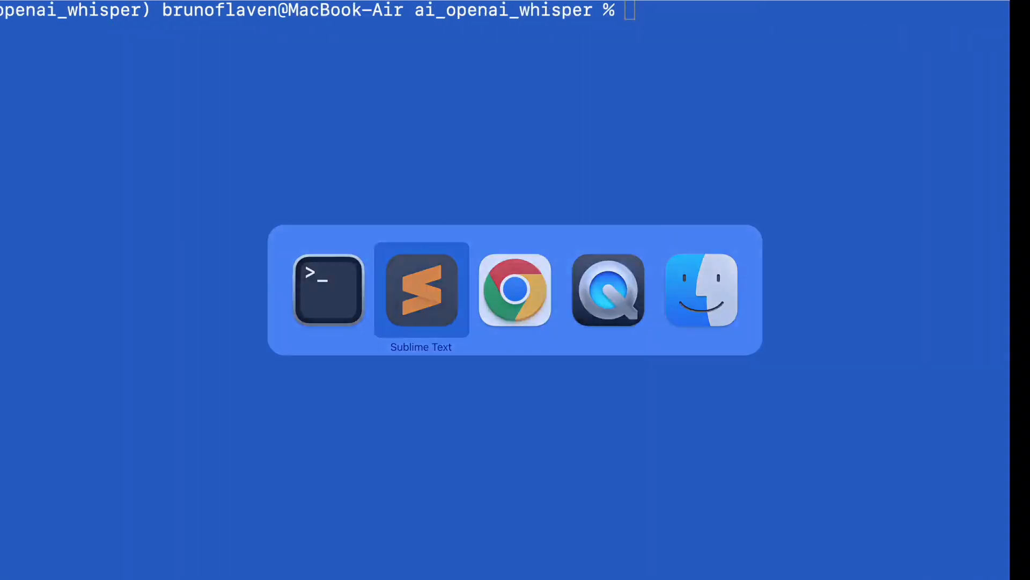
Copy the uvicorn launch command for 009_openai_whisper_fastapi from the notes and run it in Terminal.
{"action": "left_click", "coordinate": [421, 293]}
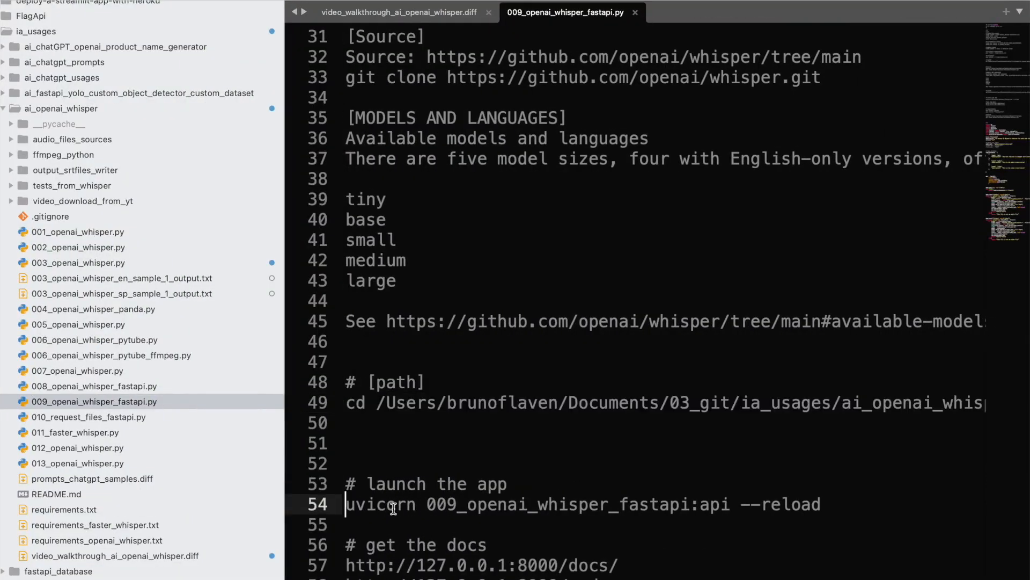
{"action": "mouse_move", "coordinate": [413, 504]}
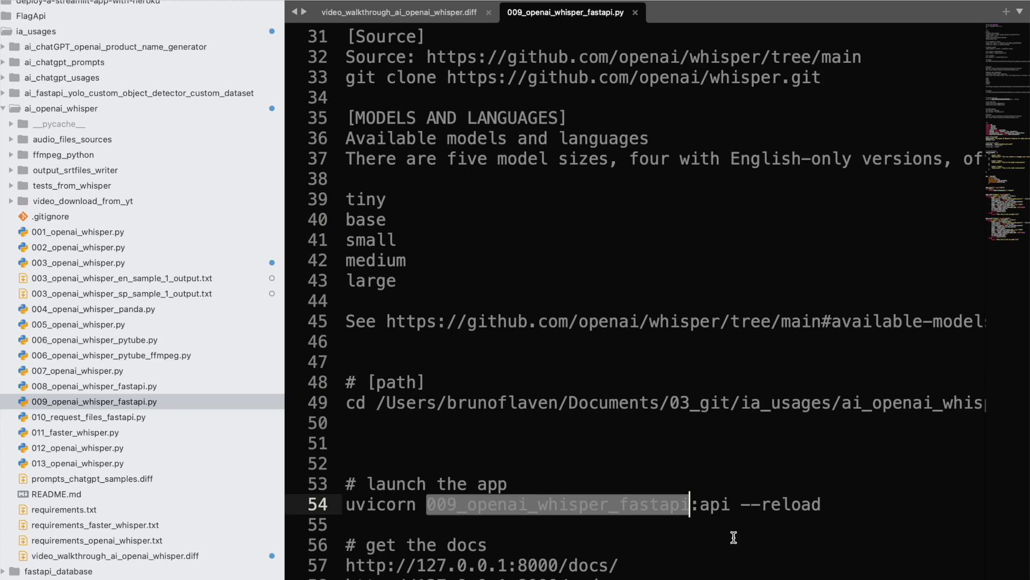
{"action": "scroll", "scroll_direction": "down", "scroll_amount": 3}
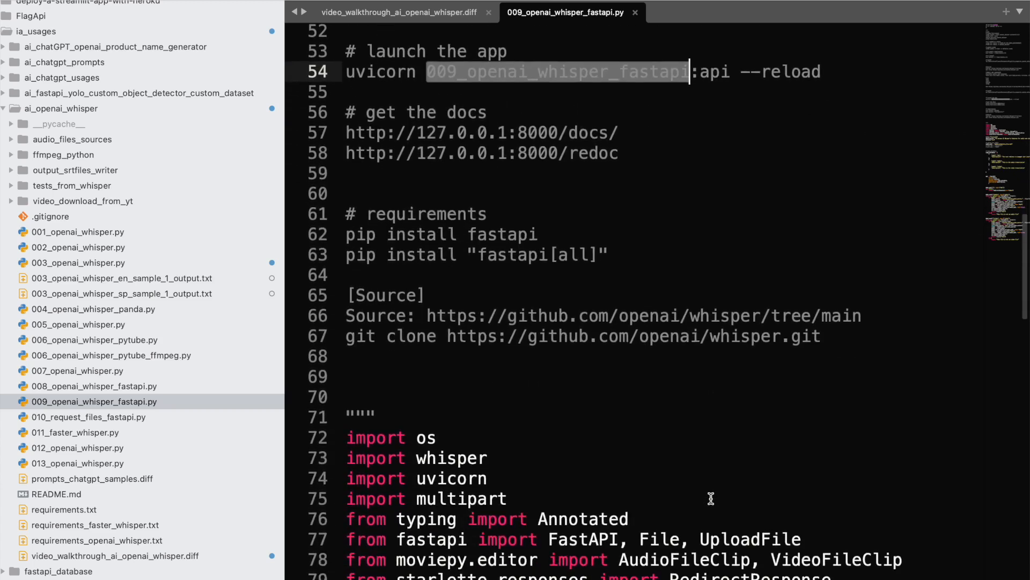
{"action": "scroll", "scroll_direction": "down", "scroll_amount": 3}
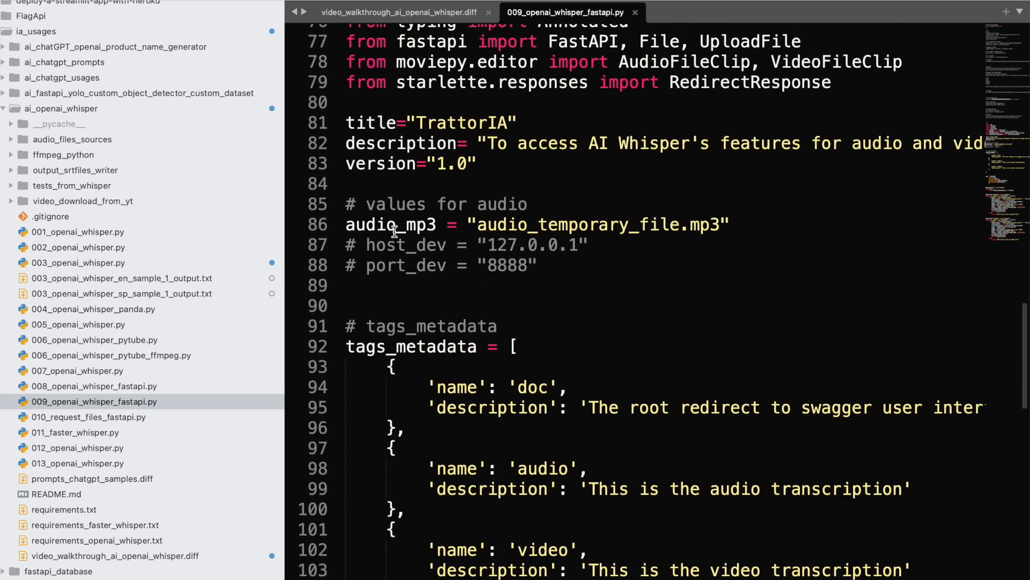
{"action": "scroll", "scroll_direction": "up", "scroll_amount": 3}
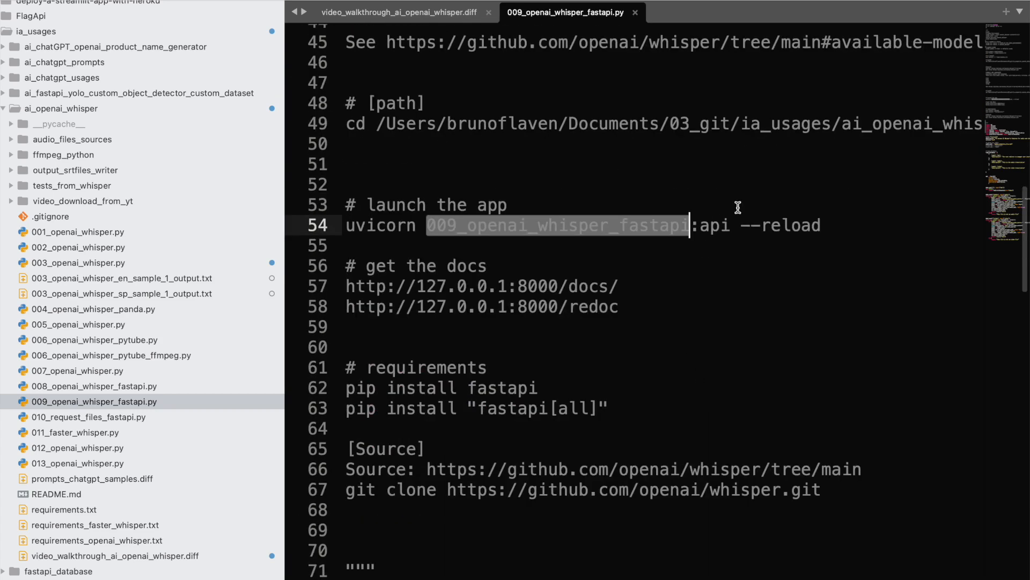
{"action": "key", "text": "cmd+tab"}
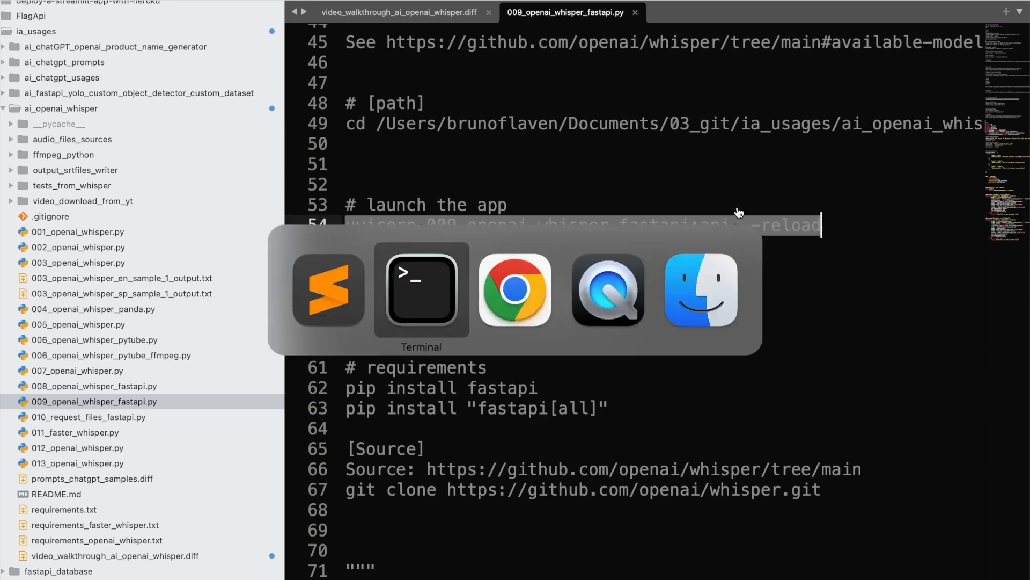
{"action": "left_click", "coordinate": [421, 291]}
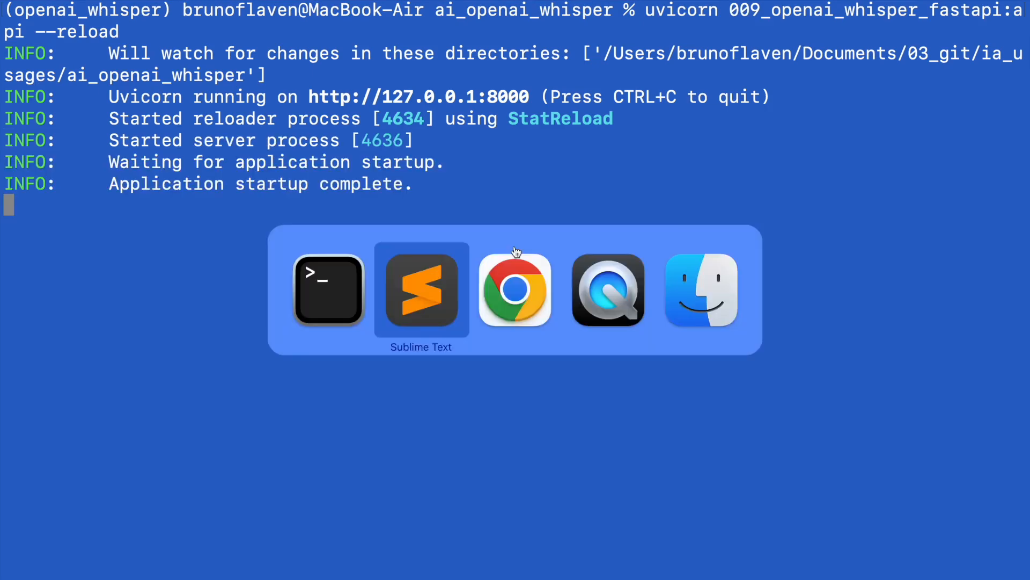
Review tags_metadata (doc, audio, video) and the FastAPI api definition in 009_openai_whisper_fastapi.py.
{"action": "left_click", "coordinate": [515, 289]}
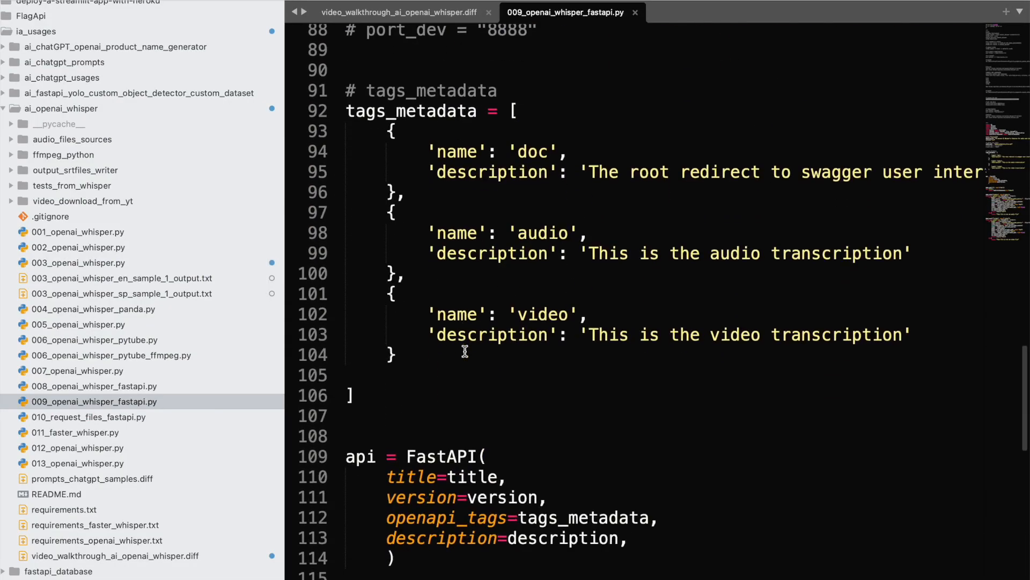
{"action": "scroll", "scroll_direction": "down", "scroll_amount": 3}
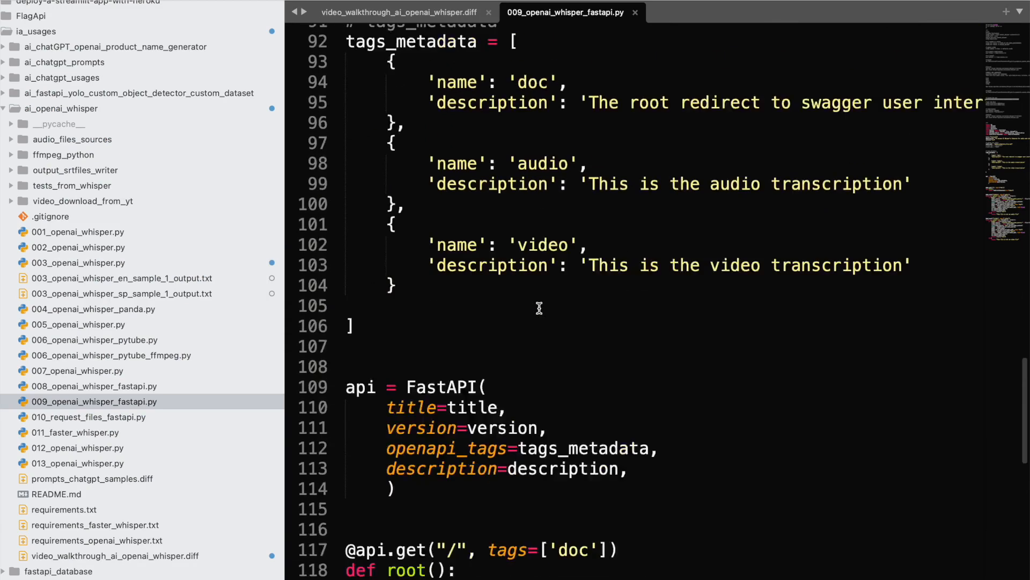
{"action": "scroll", "scroll_direction": "up", "scroll_amount": 3}
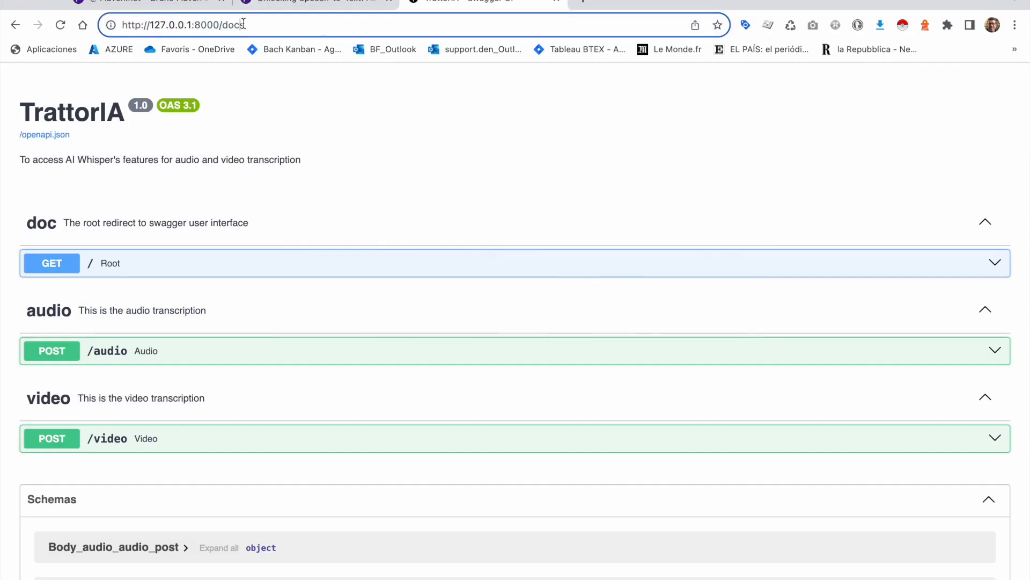
{"action": "type", "text": "redocs"}
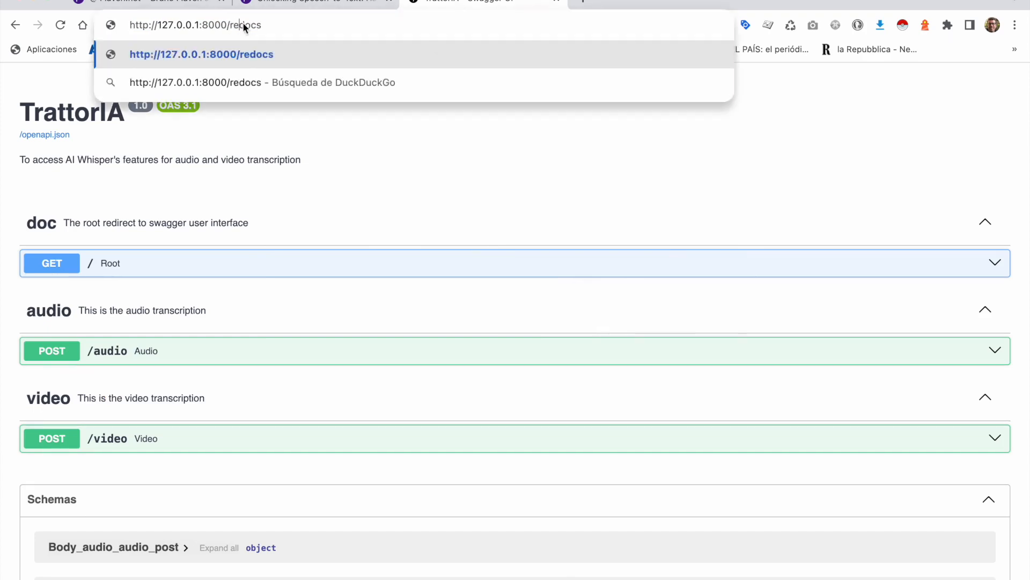
{"action": "key", "text": "Enter"}
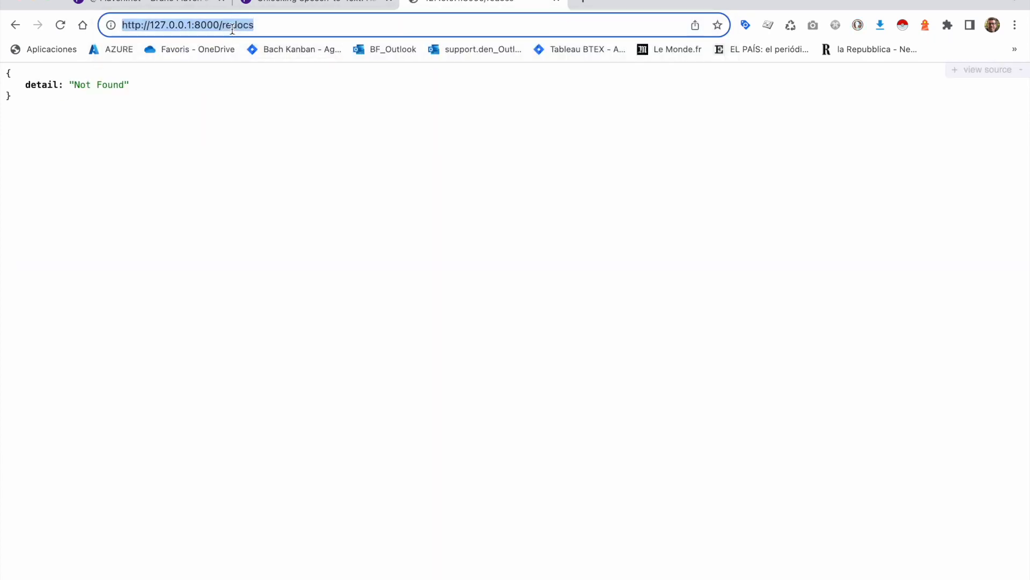
{"action": "key", "text": "Enter"}
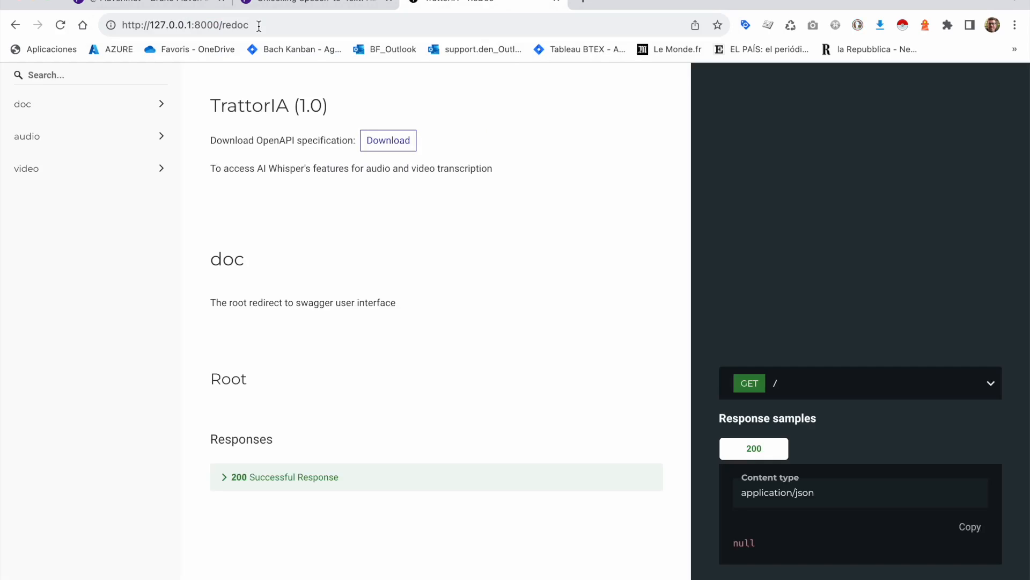
{"action": "mouse_move", "coordinate": [785, 465]}
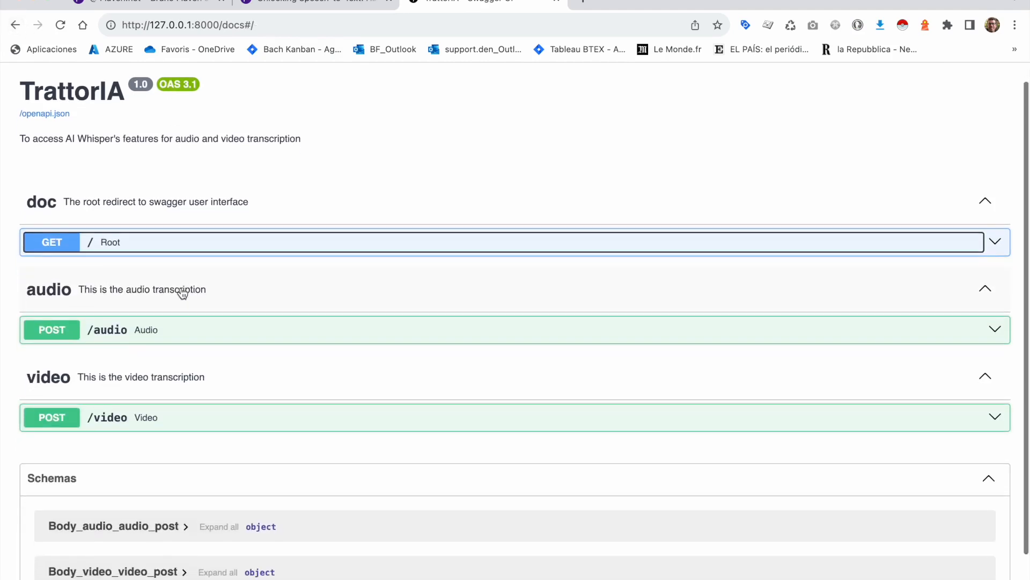
Enable Try it out on POST /audio and start choosing a file to upload.
{"action": "scroll", "scroll_direction": "down", "scroll_amount": 3}
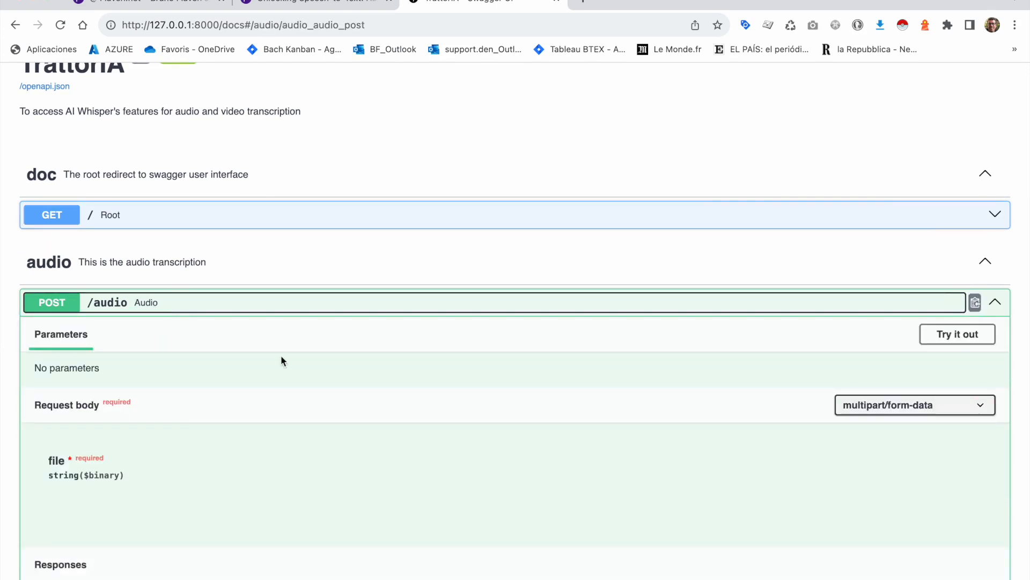
{"action": "scroll", "scroll_direction": "down", "scroll_amount": 3}
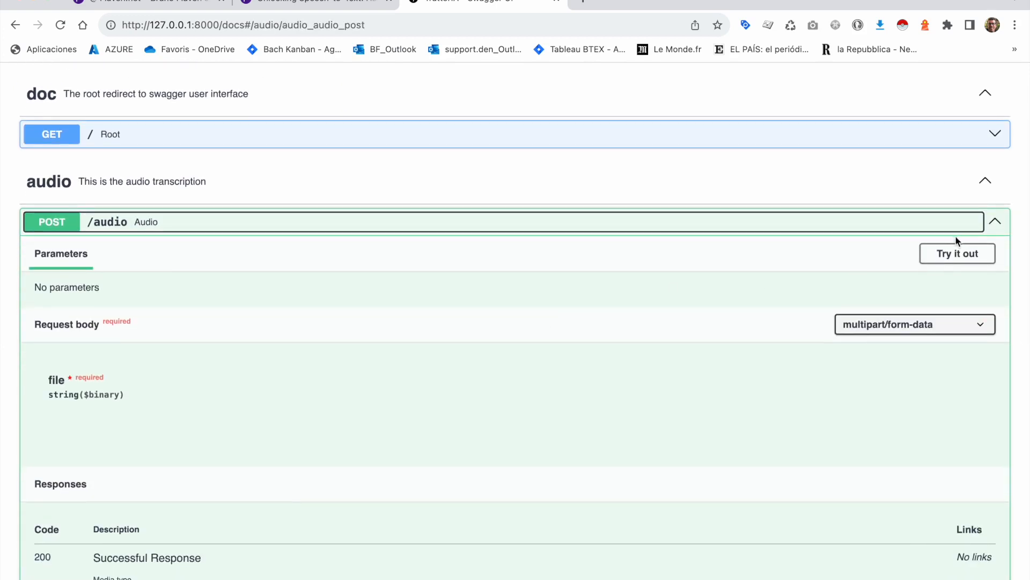
{"action": "left_click", "coordinate": [957, 254]}
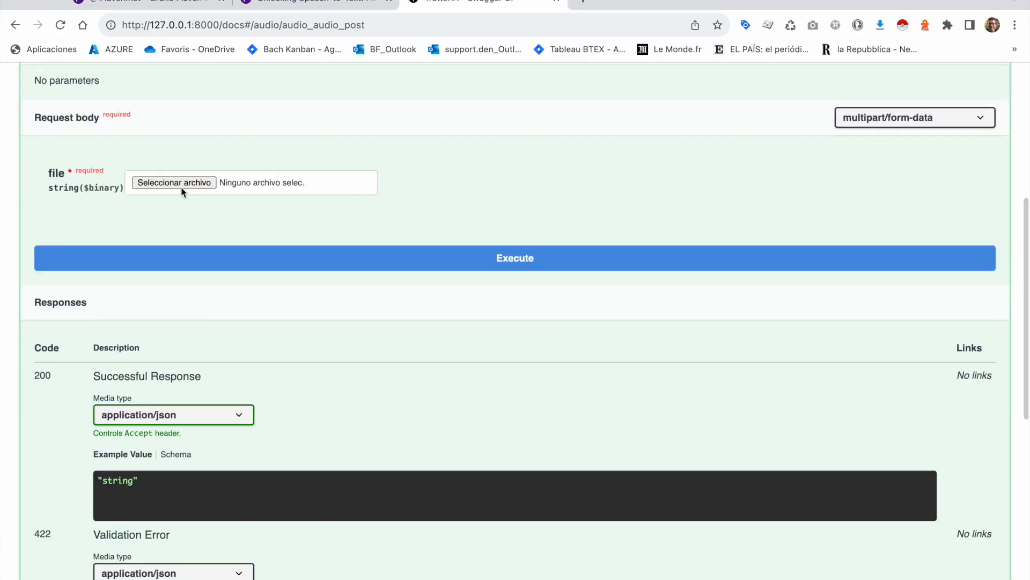
{"action": "left_click", "coordinate": [174, 183]}
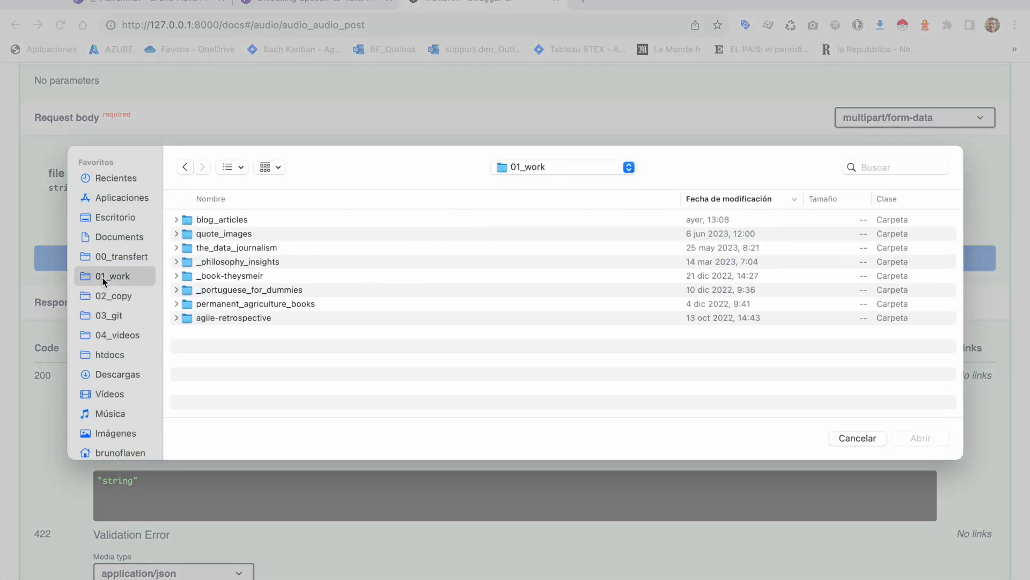
Browse to the english samples folder and pick sample_1.mp3.
{"action": "left_click", "coordinate": [114, 296]}
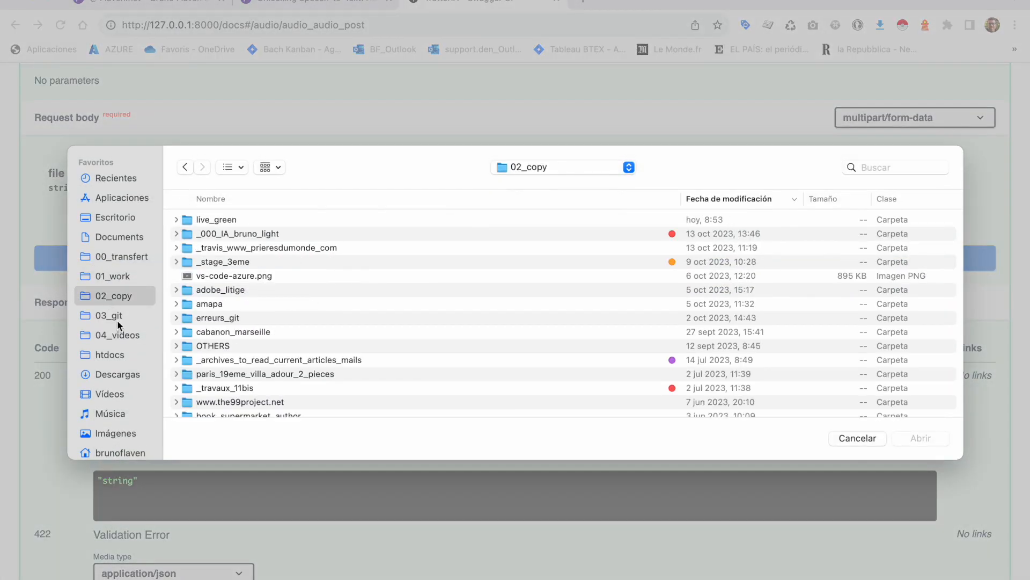
{"action": "left_click", "coordinate": [108, 316]}
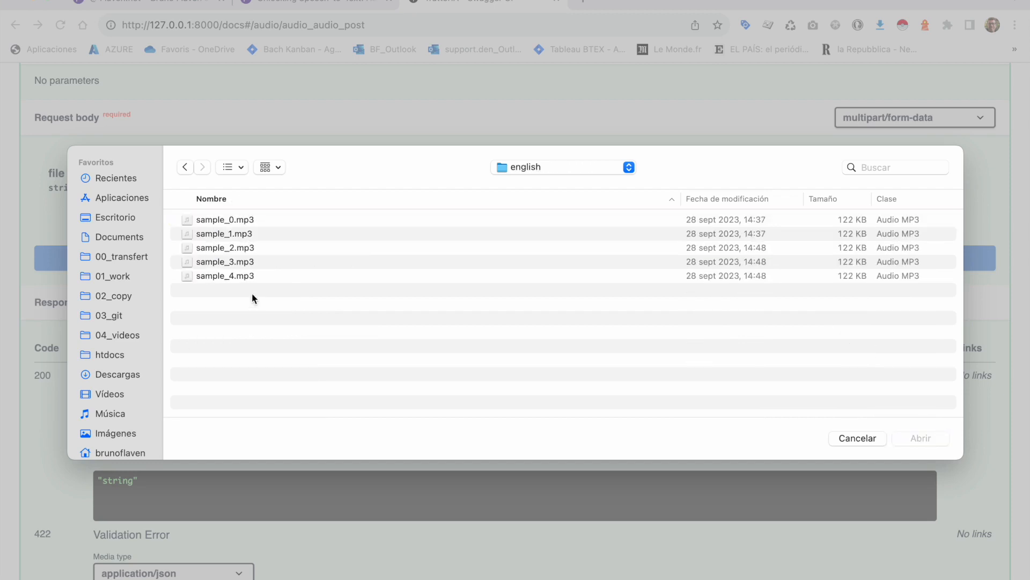
{"action": "left_click", "coordinate": [225, 234]}
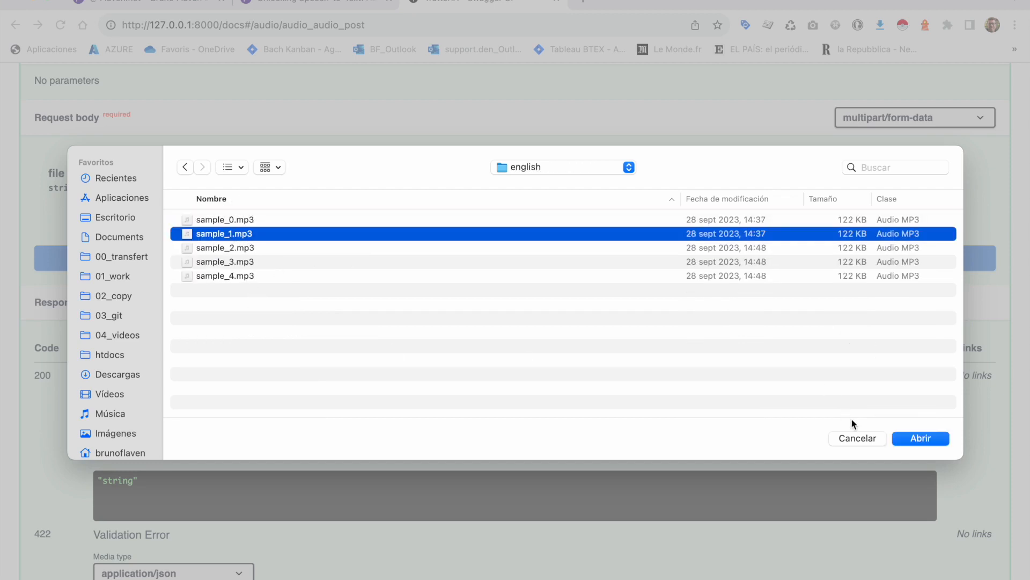
{"action": "mouse_move", "coordinate": [236, 241]}
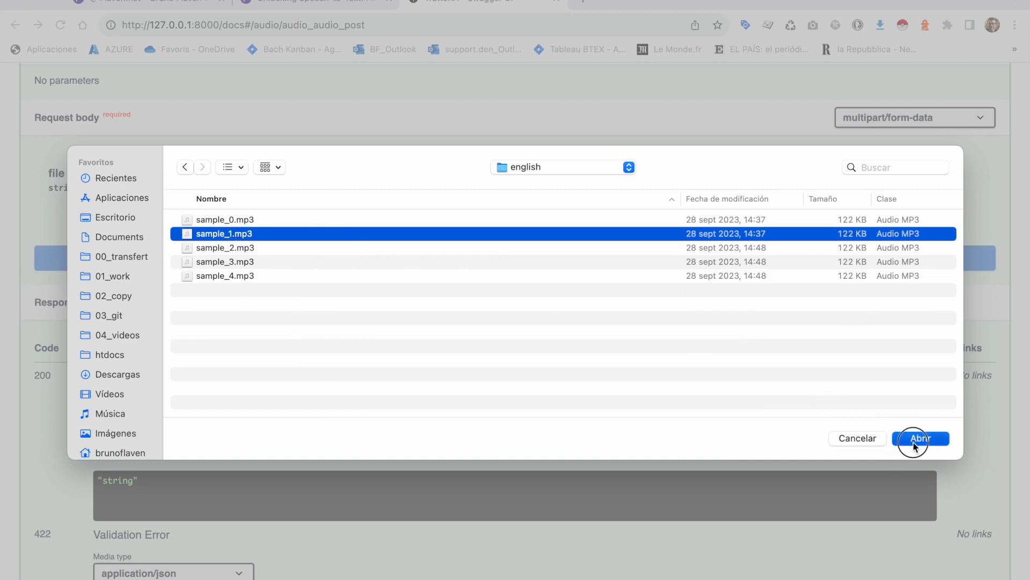
Upload sample_1.mp3 to /audio, enable Word Wrap in Sublime, and select the returned English transcript.
{"action": "left_click", "coordinate": [921, 438]}
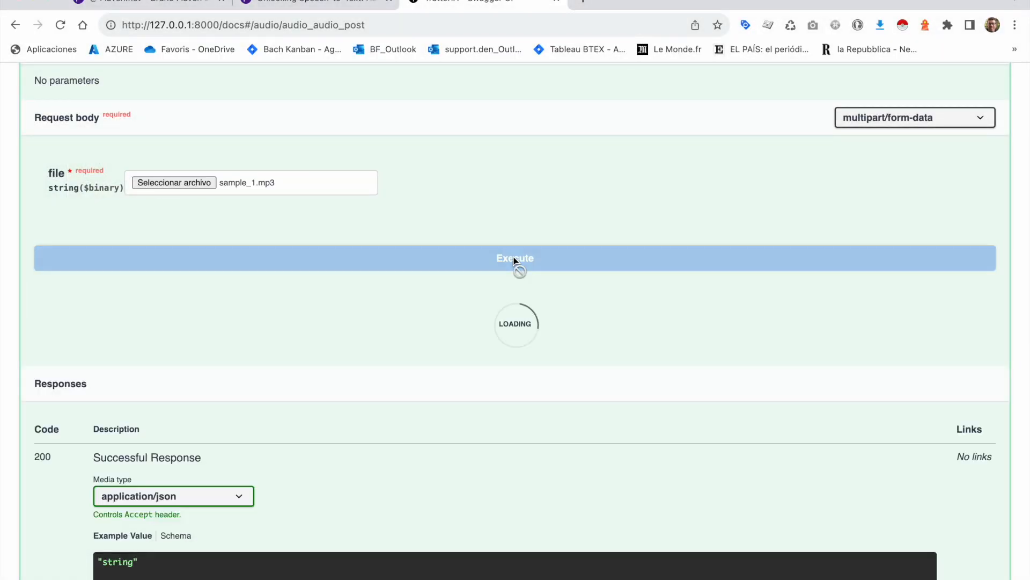
{"action": "scroll", "scroll_direction": "down", "scroll_amount": 3}
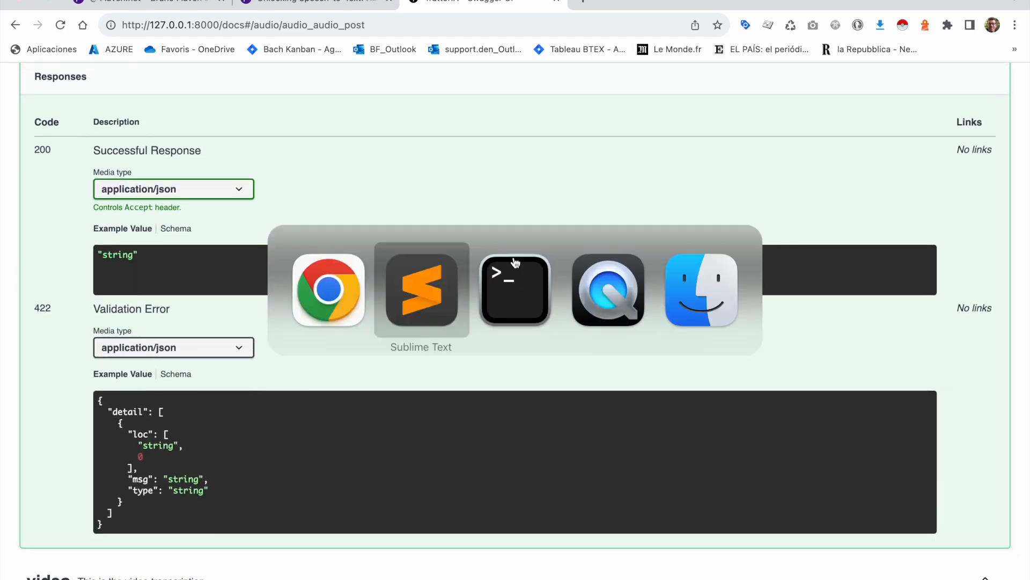
{"action": "left_click", "coordinate": [421, 289]}
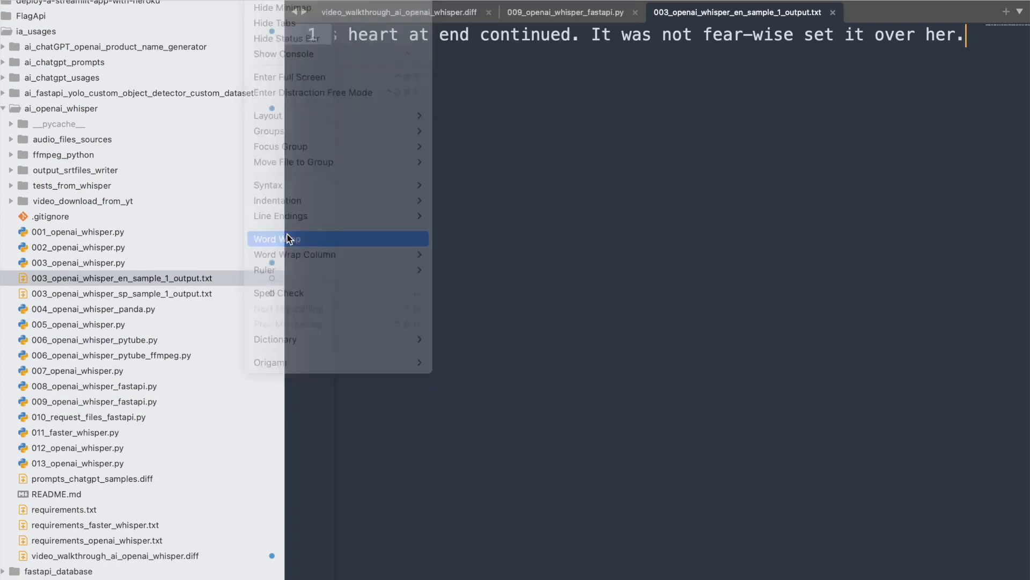
{"action": "left_click", "coordinate": [278, 238]}
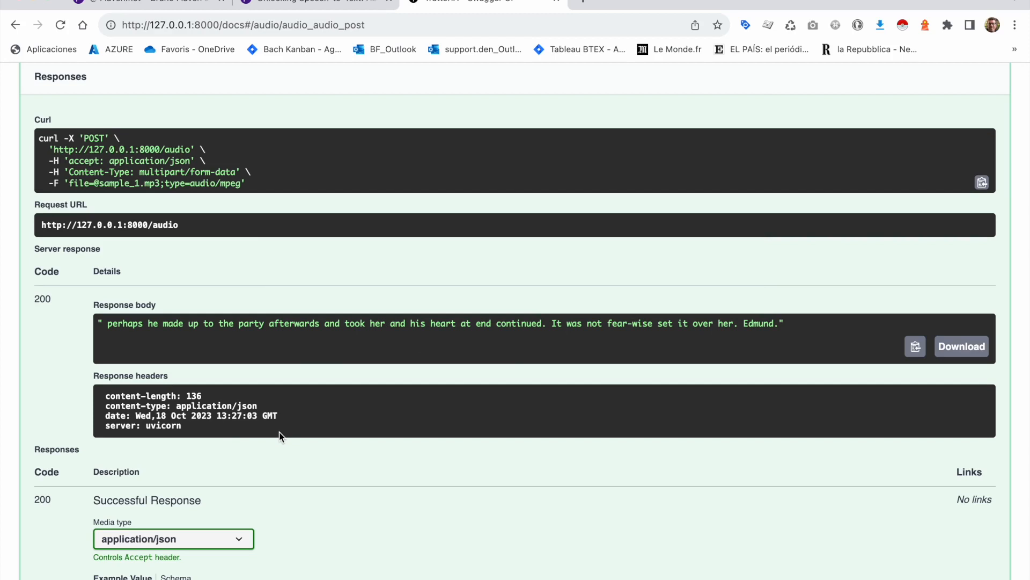
{"action": "triple_click", "coordinate": [284, 322]}
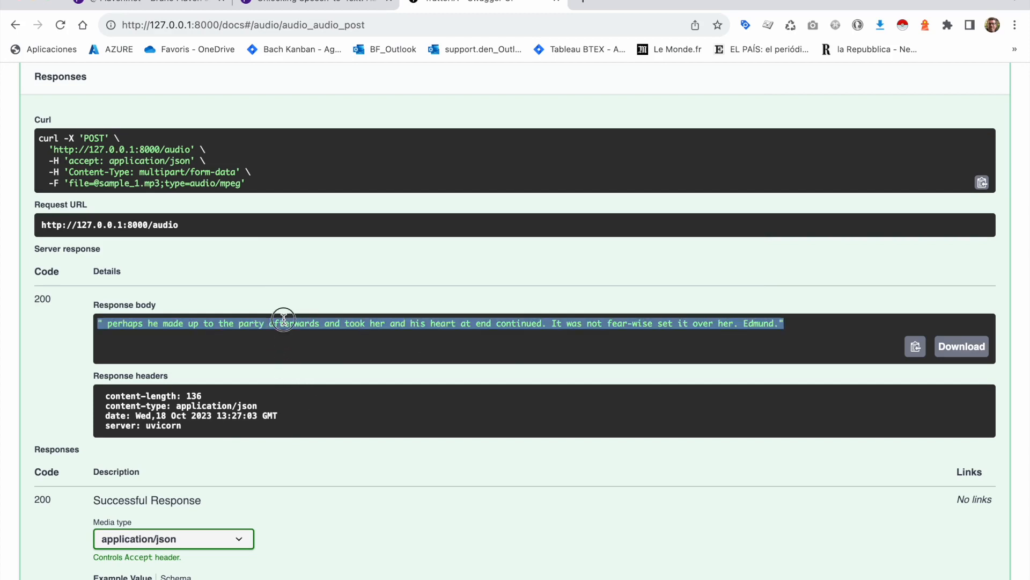
{"action": "mouse_move", "coordinate": [904, 344]}
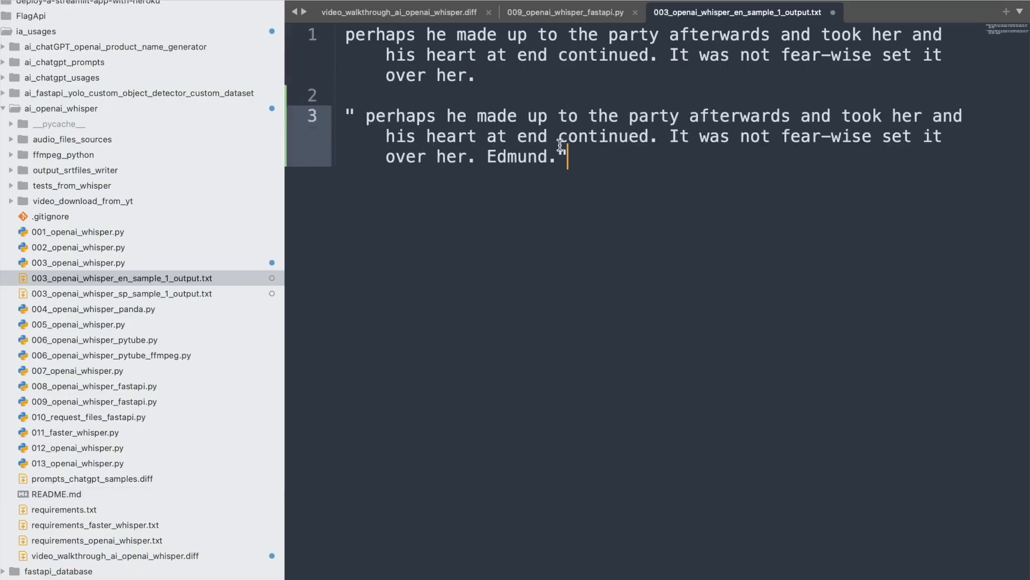
Close the pasted API transcript with a quote on line 3 and discard the /audio request form.
{"action": "type", "text": "\""}
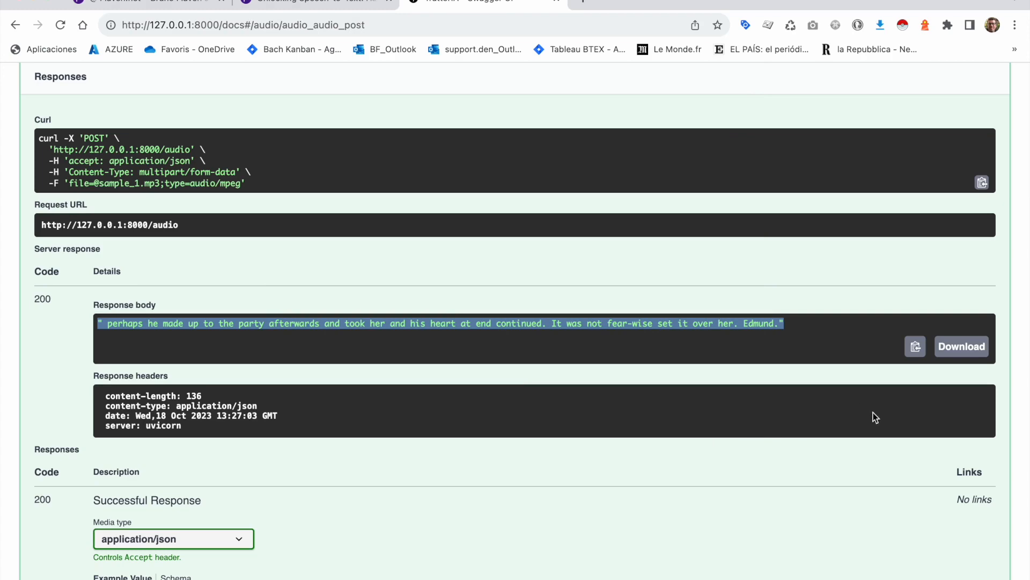
{"action": "scroll", "scroll_direction": "down", "scroll_amount": 3}
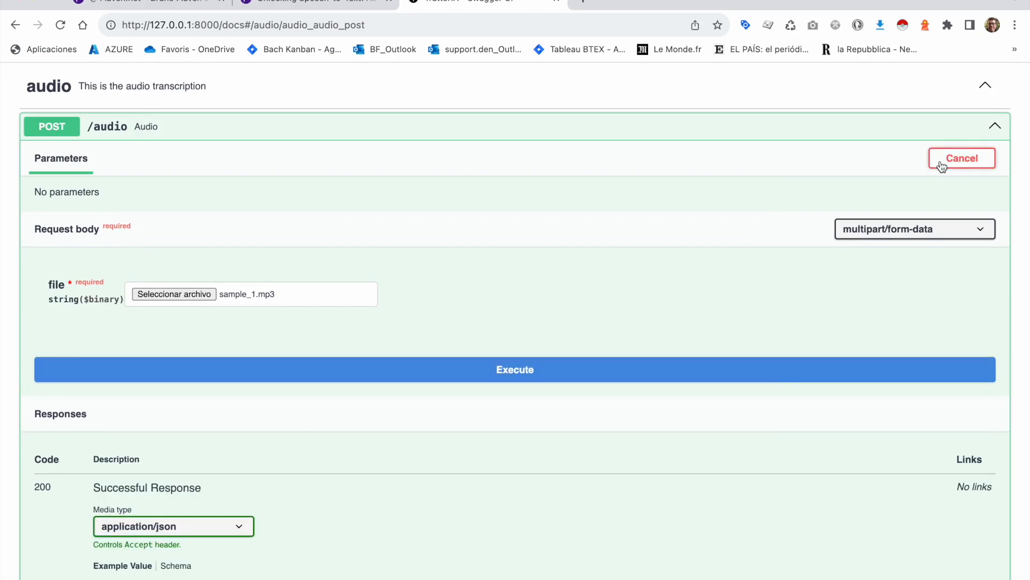
{"action": "left_click", "coordinate": [960, 157]}
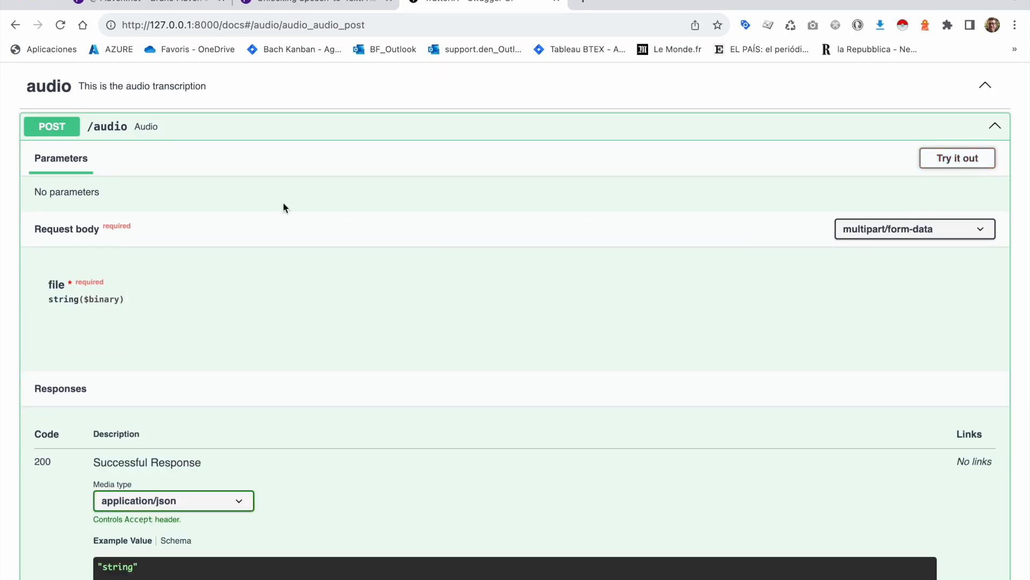
Re-enable Try it out on /audio and browse the foreign-language samples folder.
{"action": "left_click", "coordinate": [958, 158]}
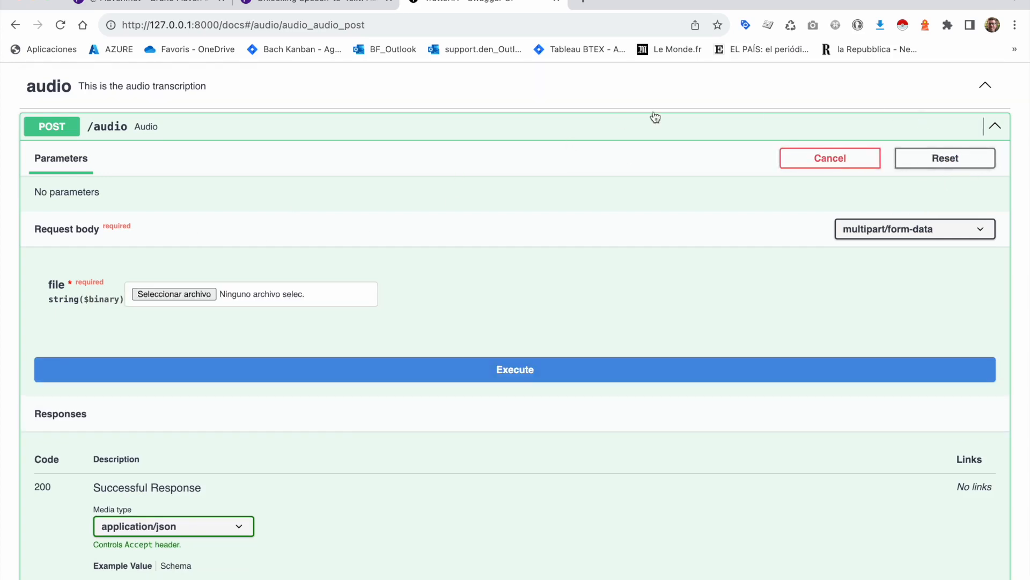
{"action": "left_click", "coordinate": [174, 294]}
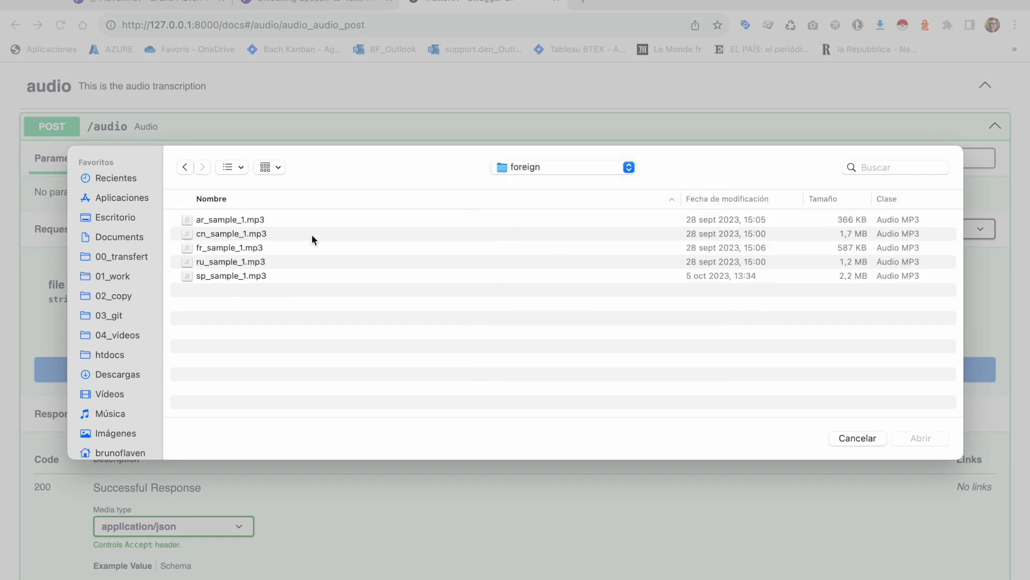
{"action": "left_click", "coordinate": [231, 276]}
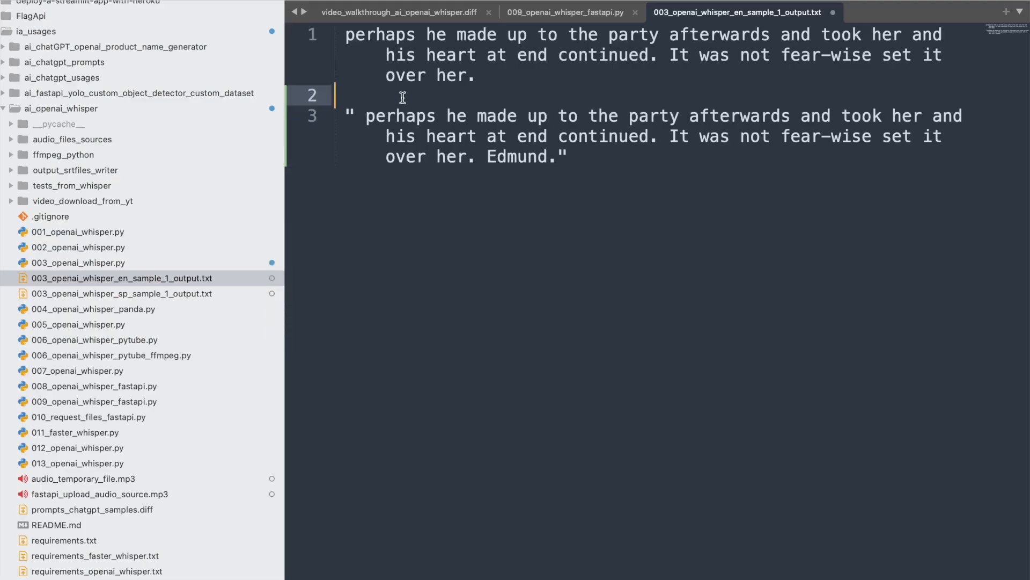
Label the English transcription '--- from the script' and bring up the Spanish output file beside it.
{"action": "type", "text": "--- for"}
{"action": "type", "text": "--- from the ap"}
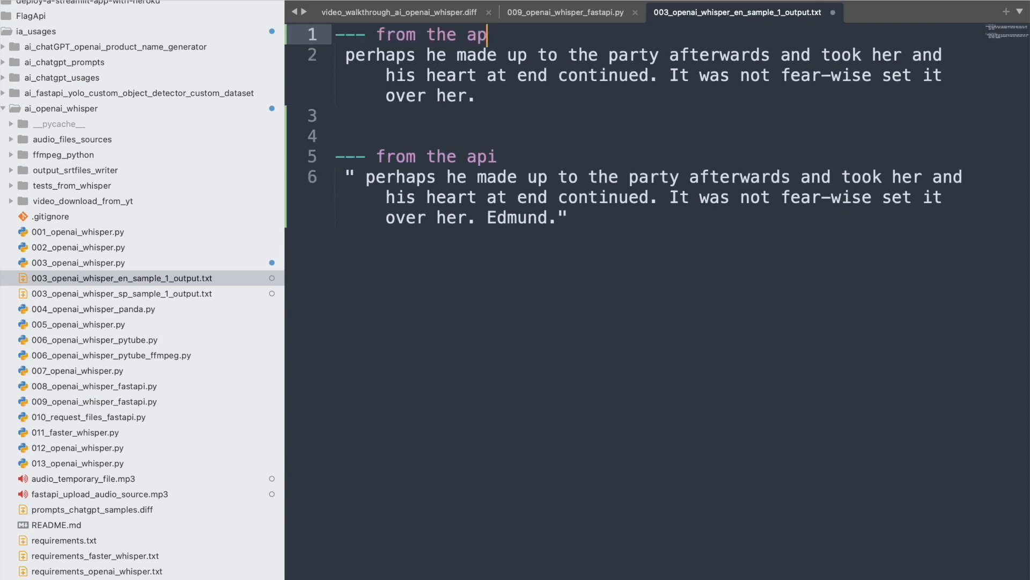
{"action": "type", "text": "scrip"}
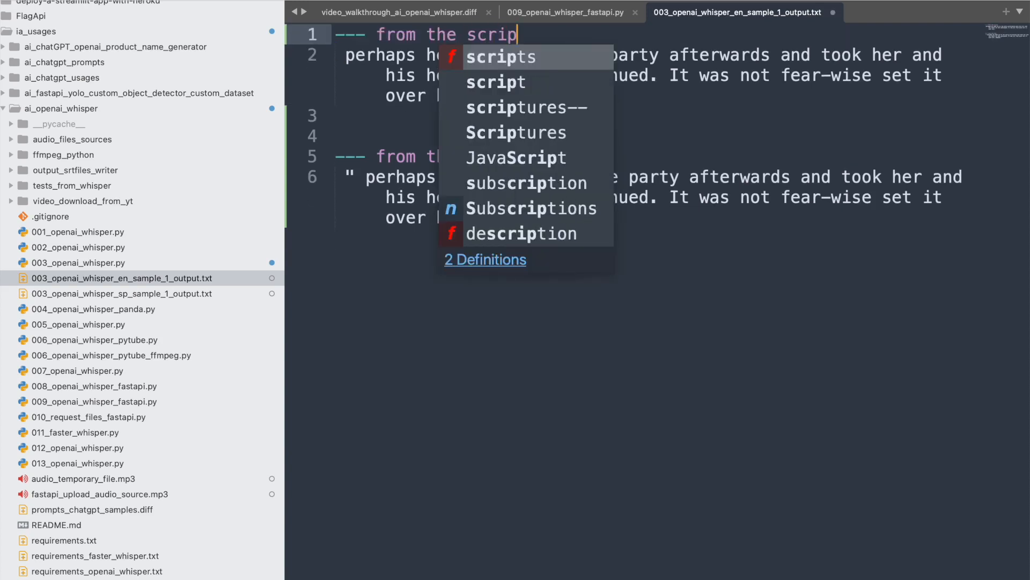
{"action": "left_click", "coordinate": [126, 293]}
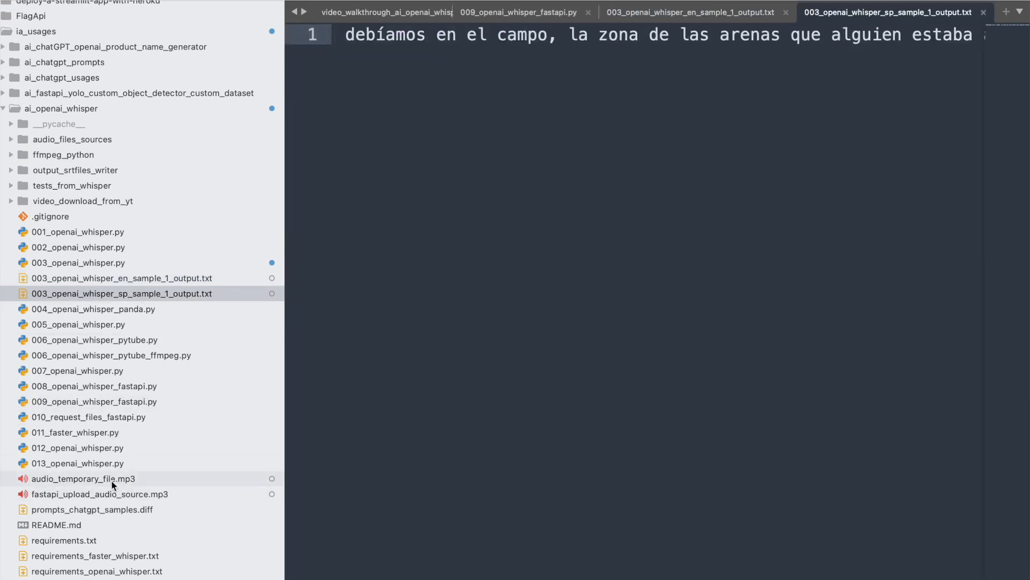
{"action": "mouse_move", "coordinate": [120, 496]}
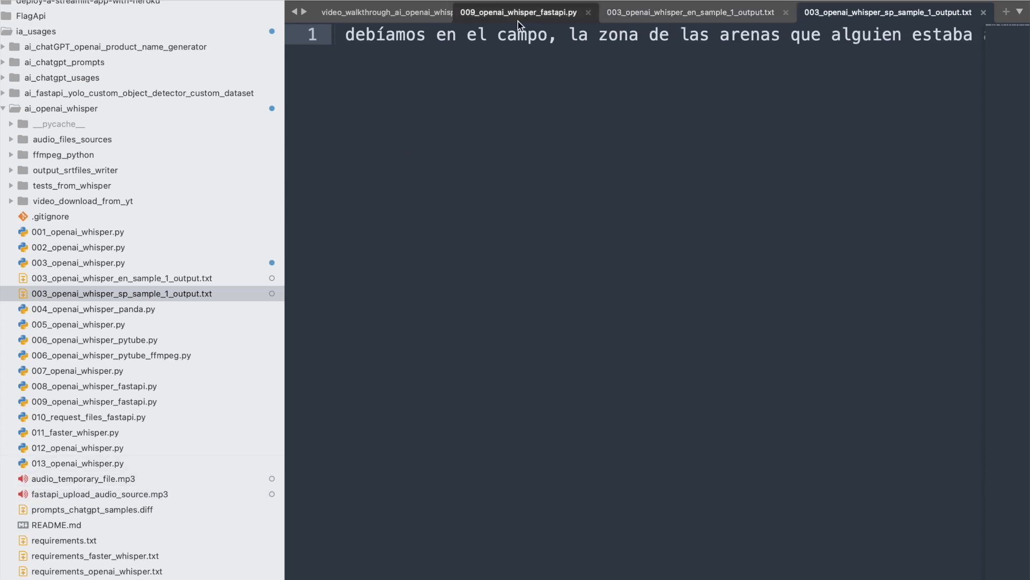
{"action": "left_click", "coordinate": [522, 13]}
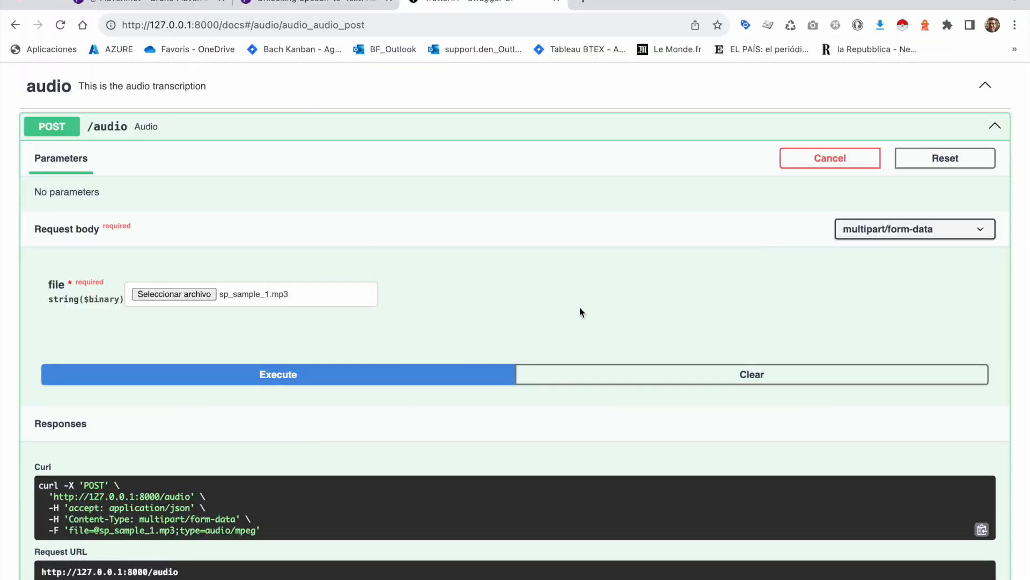
Add '--- from the script' and '--- from the api' headings above the Spanish file's two transcriptions.
{"action": "left_click", "coordinate": [278, 373]}
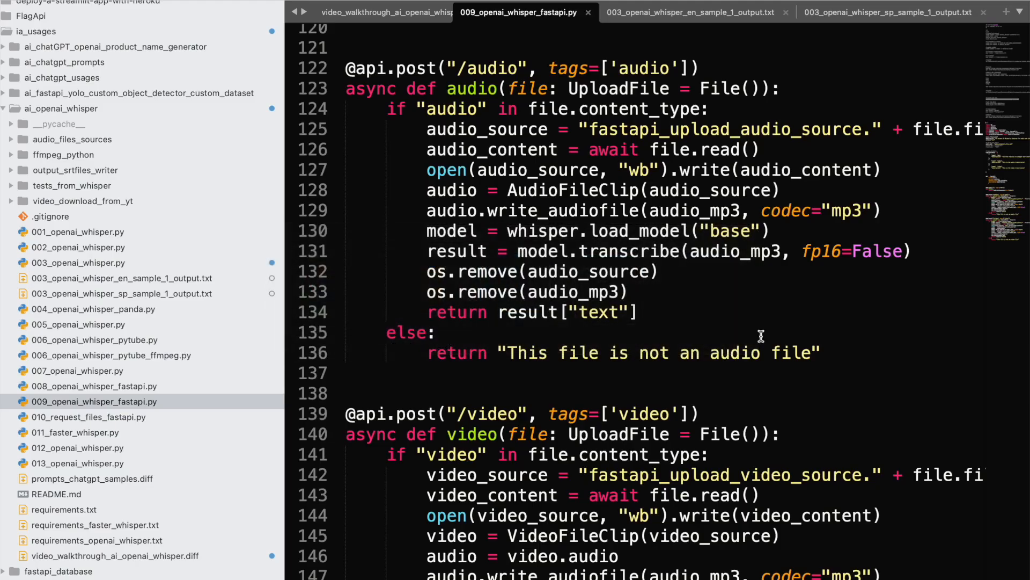
{"action": "left_click", "coordinate": [693, 13]}
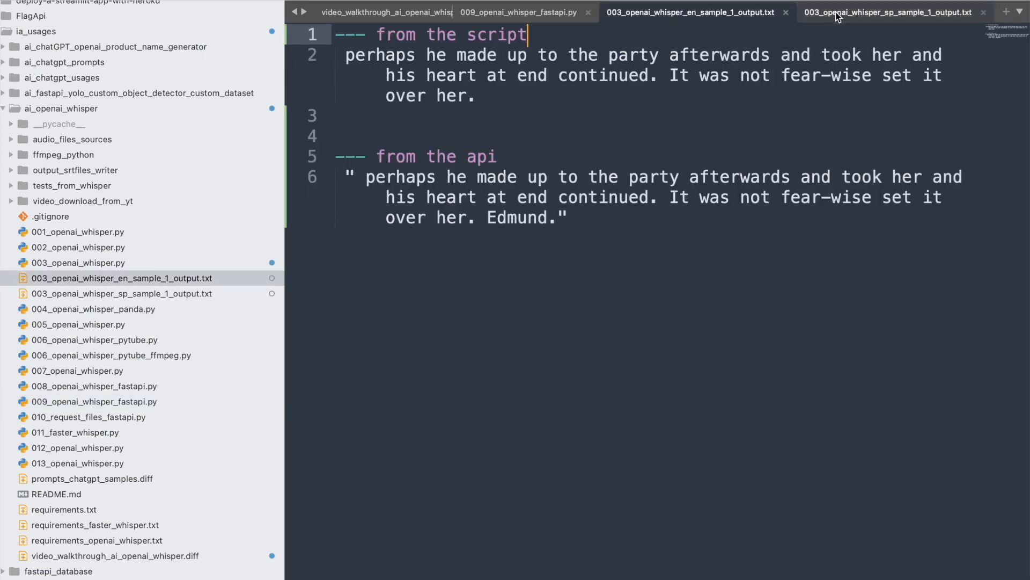
{"action": "left_click", "coordinate": [890, 12]}
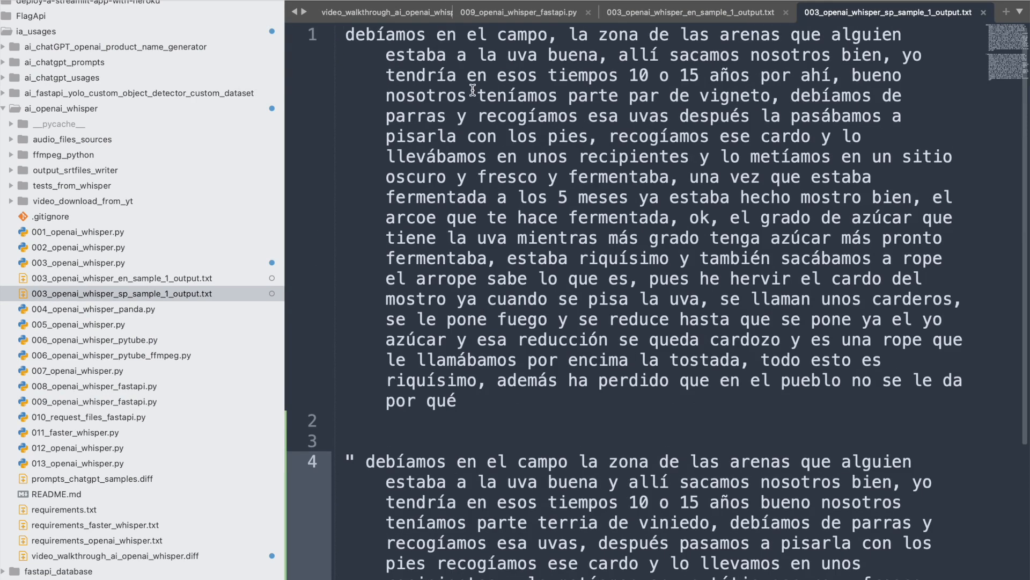
{"action": "mouse_move", "coordinate": [848, 480]}
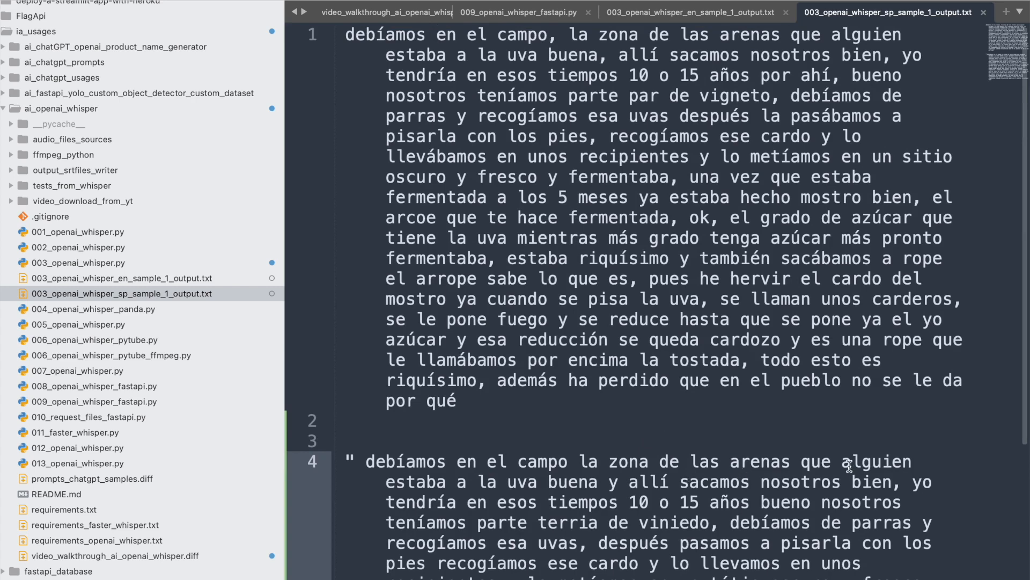
{"action": "left_click", "coordinate": [698, 13]}
{"action": "type", "text": "--- from the script"}
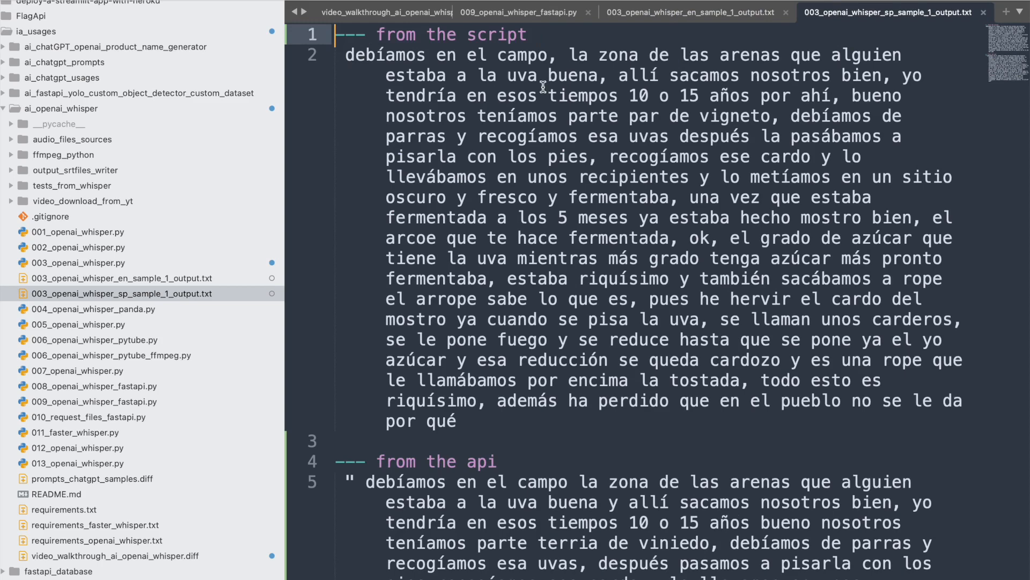
{"action": "left_click", "coordinate": [522, 13]}
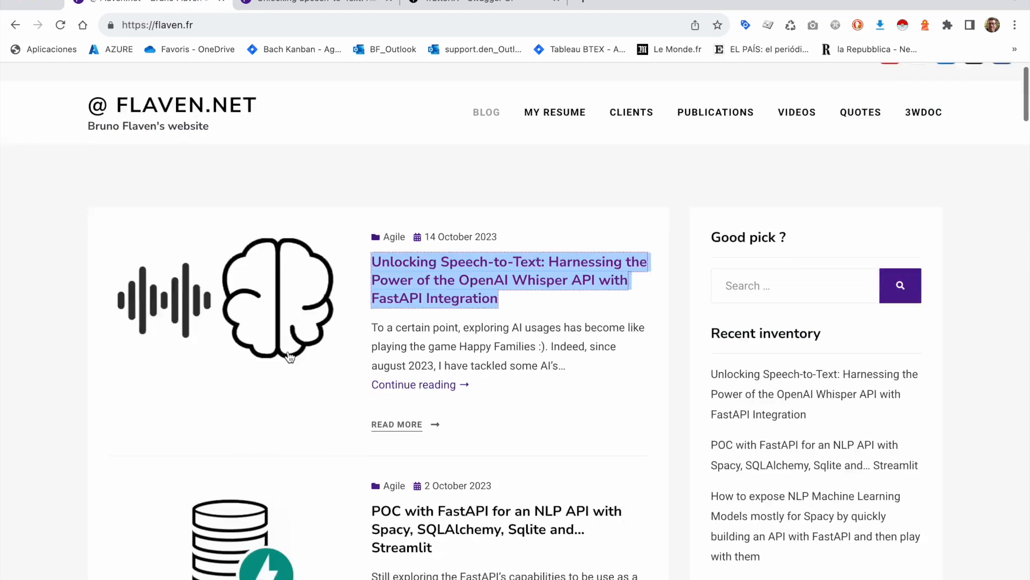
Look over the recent flaven.fr posts, then return to the walkthrough notes in Sublime Text.
{"action": "scroll", "scroll_direction": "down", "scroll_amount": 3}
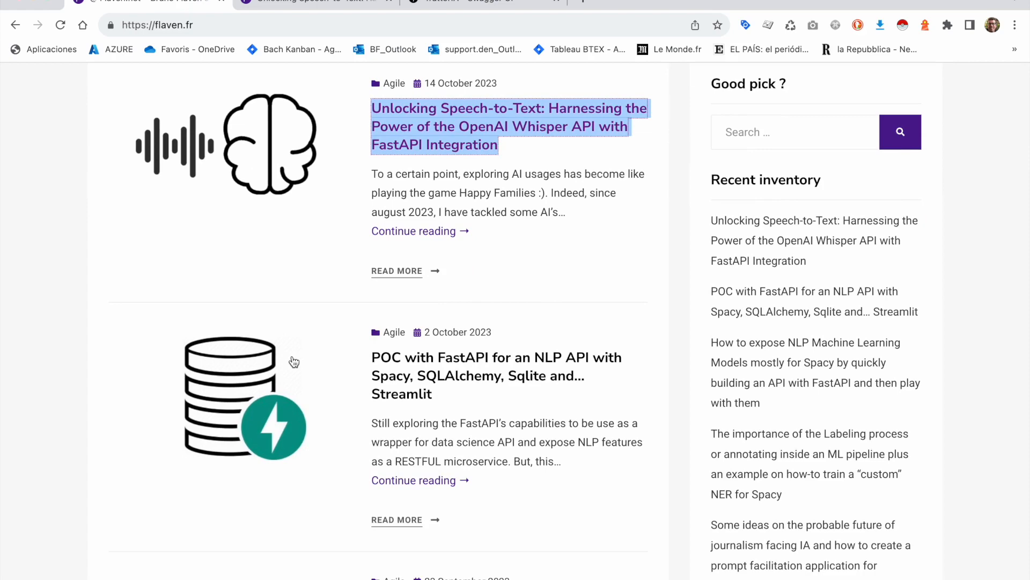
{"action": "scroll", "scroll_direction": "down", "scroll_amount": 3}
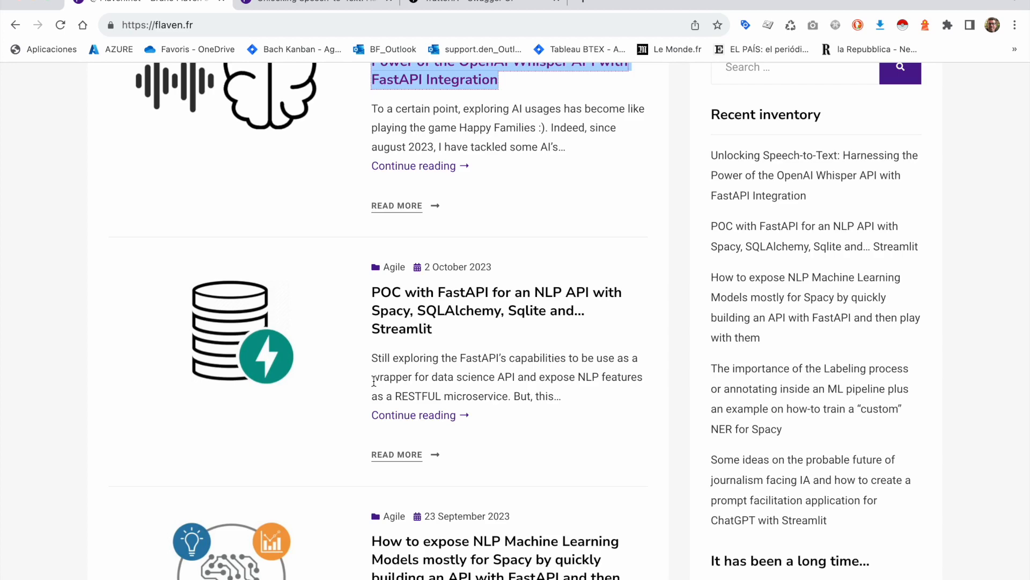
{"action": "scroll", "scroll_direction": "down", "scroll_amount": 3}
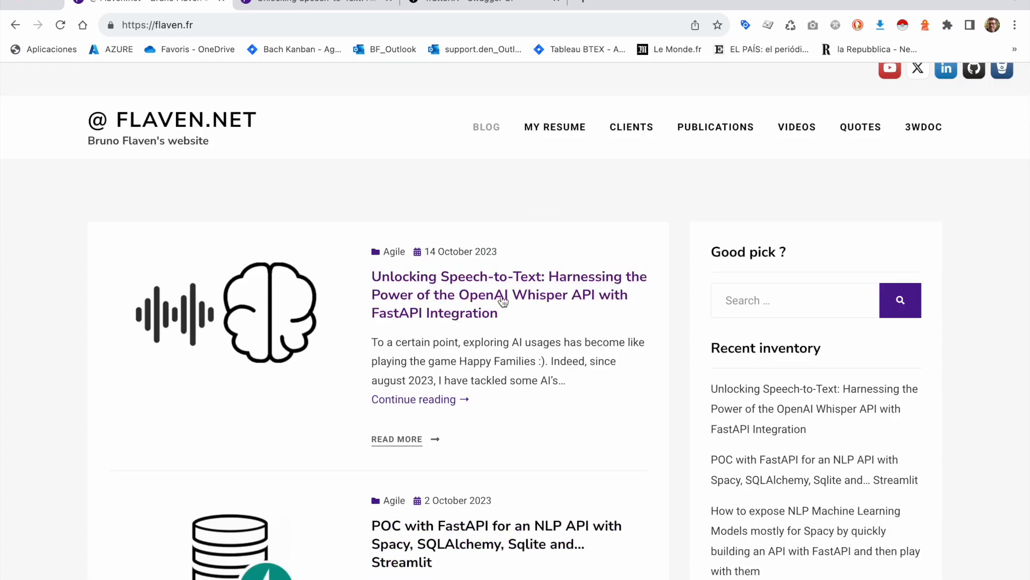
{"action": "key", "text": "Cmd+Tab"}
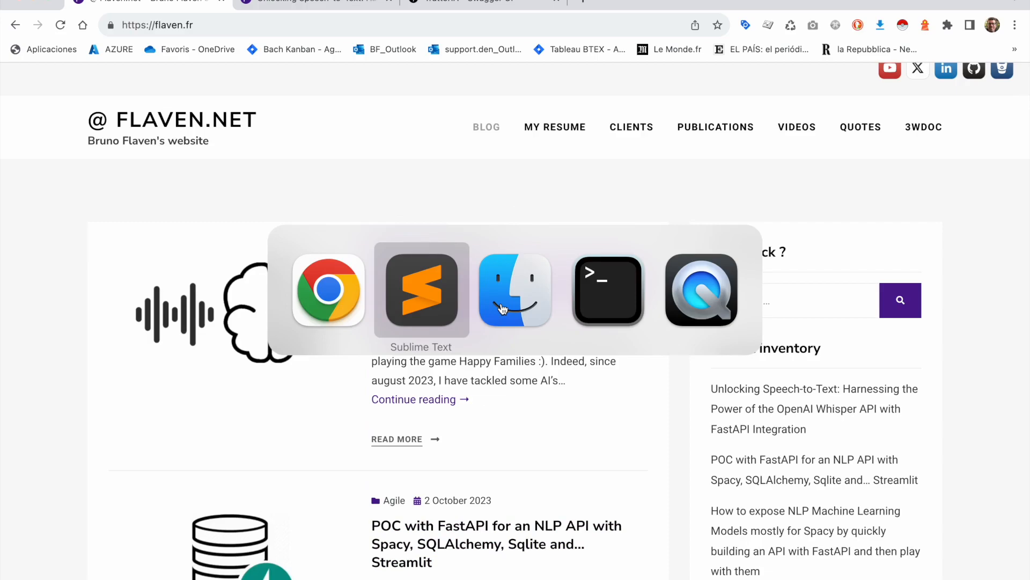
{"action": "left_click", "coordinate": [421, 291]}
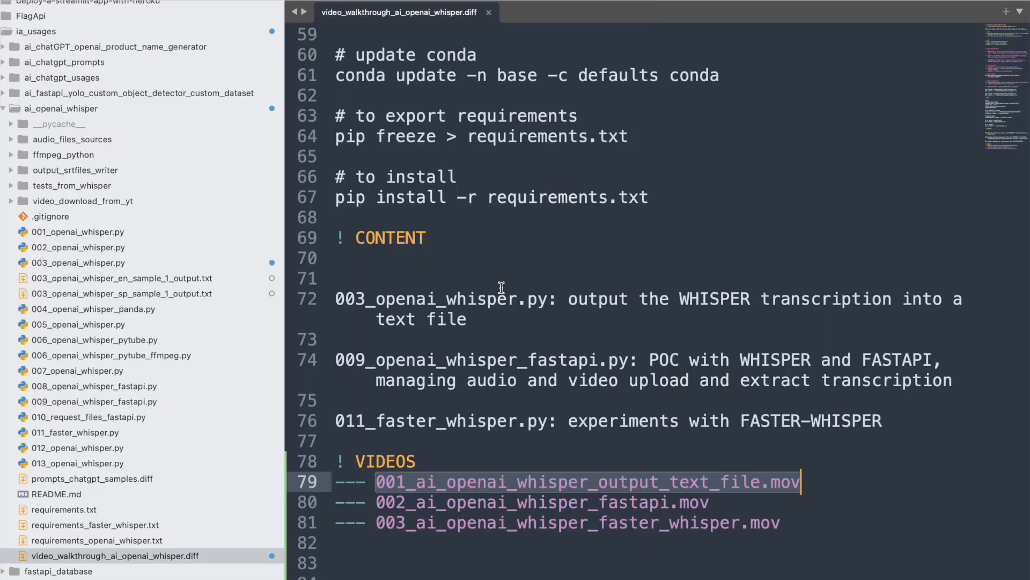
Append 'with FastAPI' to the AUDIENCE line of video_walkthrough_ai_openai_whisper.diff.
{"action": "scroll", "scroll_direction": "up", "scroll_amount": 3}
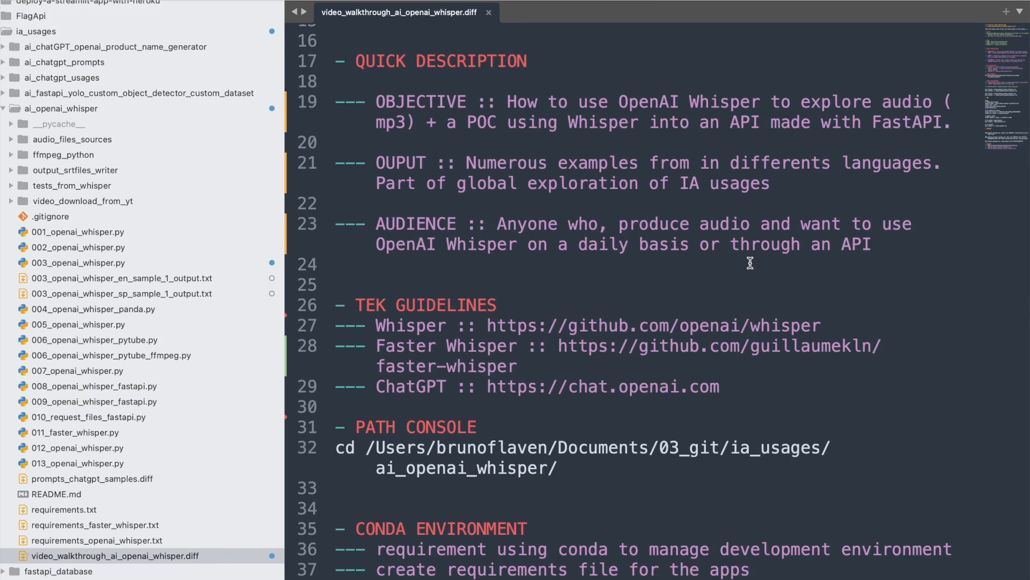
{"action": "scroll", "scroll_direction": "down", "scroll_amount": 3}
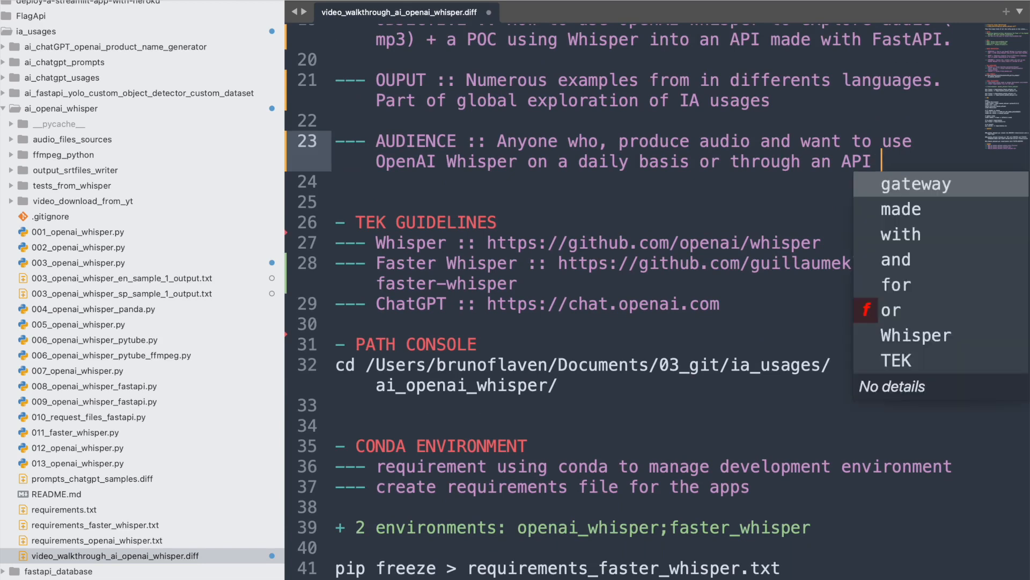
{"action": "type", "text": "with fa"}
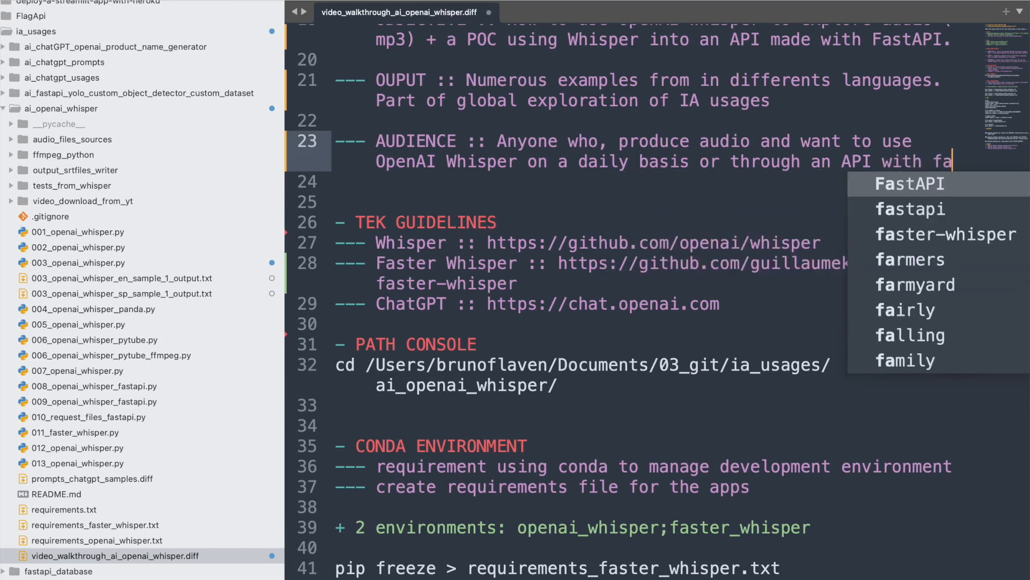
{"action": "type", "text": "stAPI"}
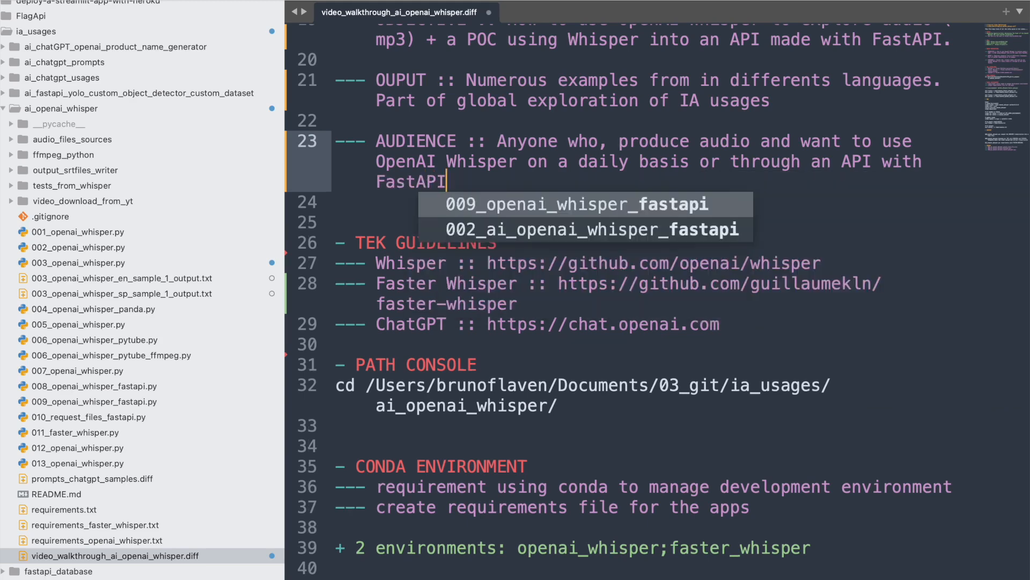
{"action": "key", "text": "Escape"}
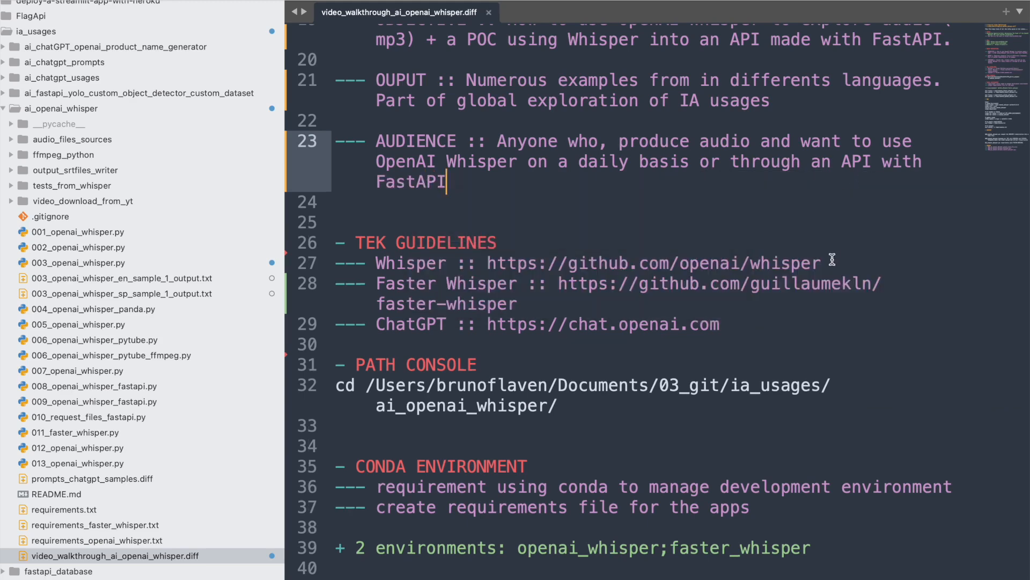
{"action": "scroll", "scroll_direction": "down", "scroll_amount": 3}
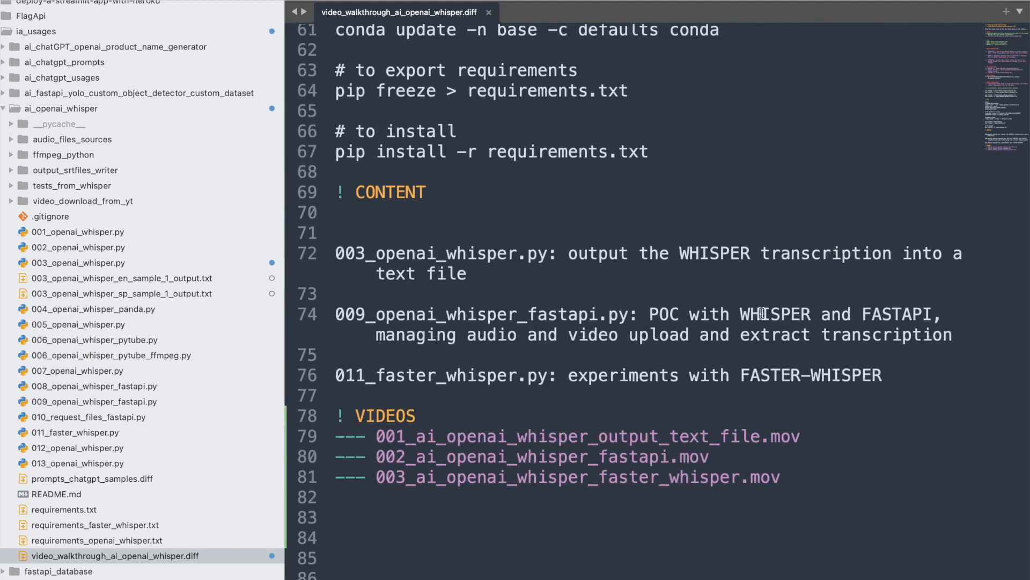
{"action": "mouse_move", "coordinate": [827, 375]}
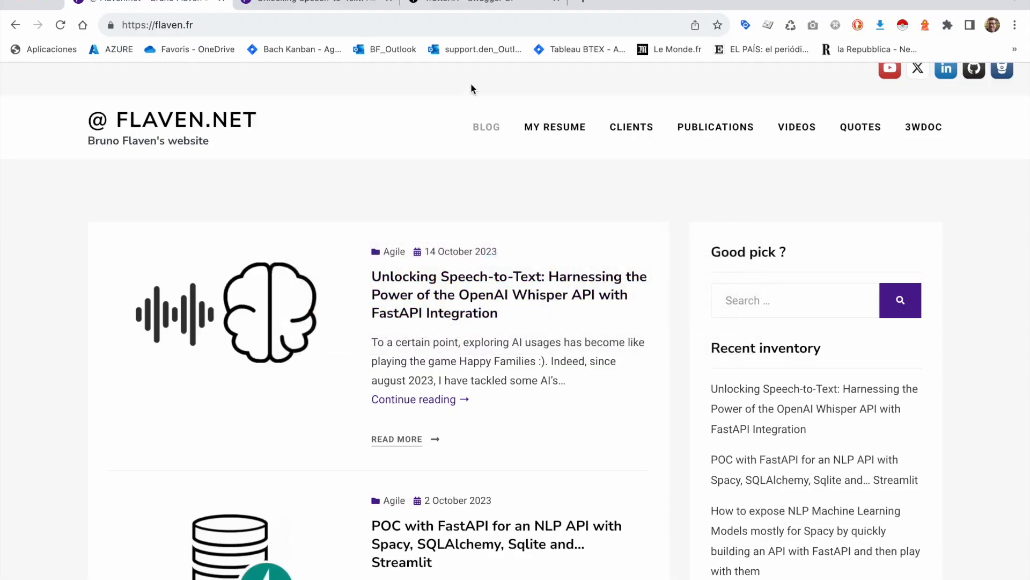
Open the blog header's YouTube channel link in a new tab.
{"action": "right_click", "coordinate": [889, 68]}
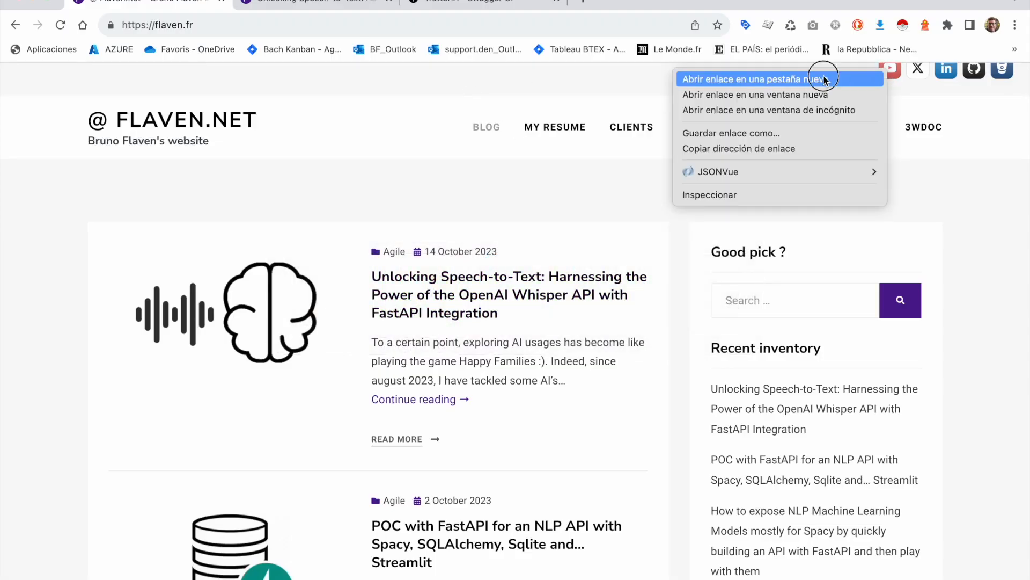
{"action": "left_click", "coordinate": [768, 80]}
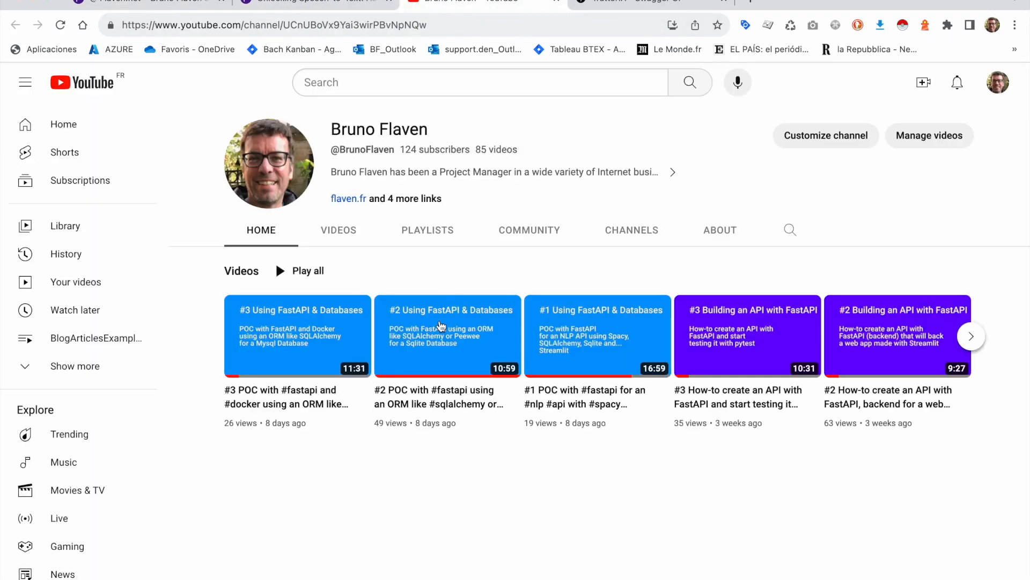